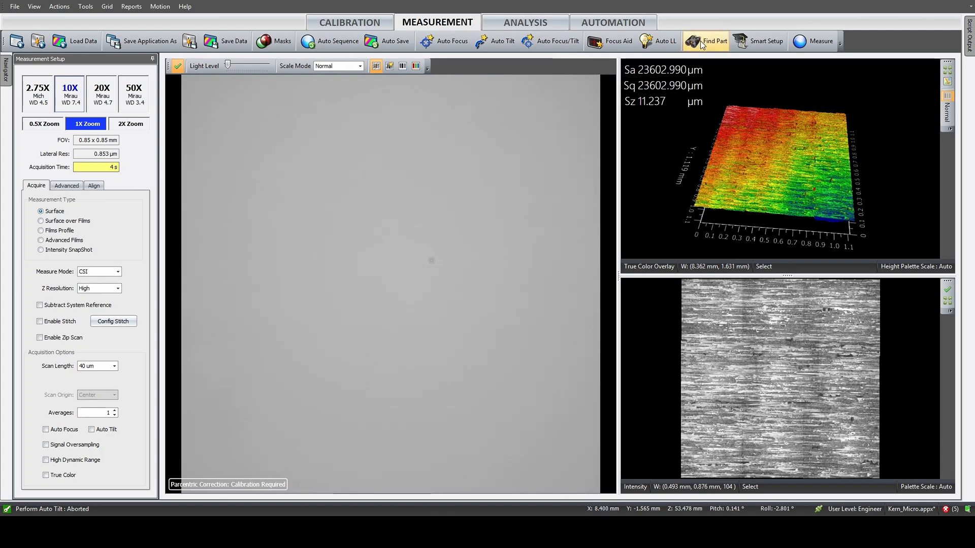
- Set a 100 µm scan length and start a CSI surface measurement at 10X
left_click(712, 41)
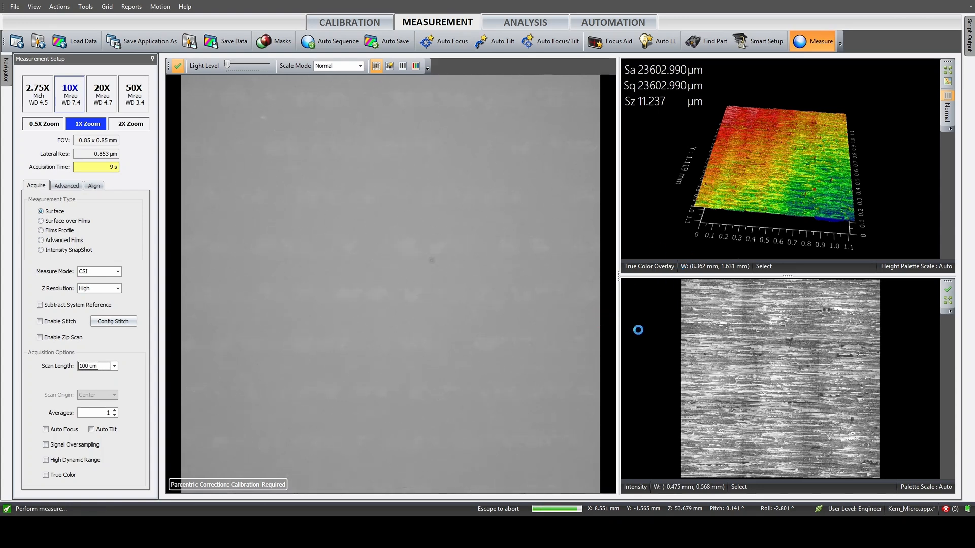
- Remeasure the surface with a 145 µm scan length and start another measurement
left_click(812, 42)
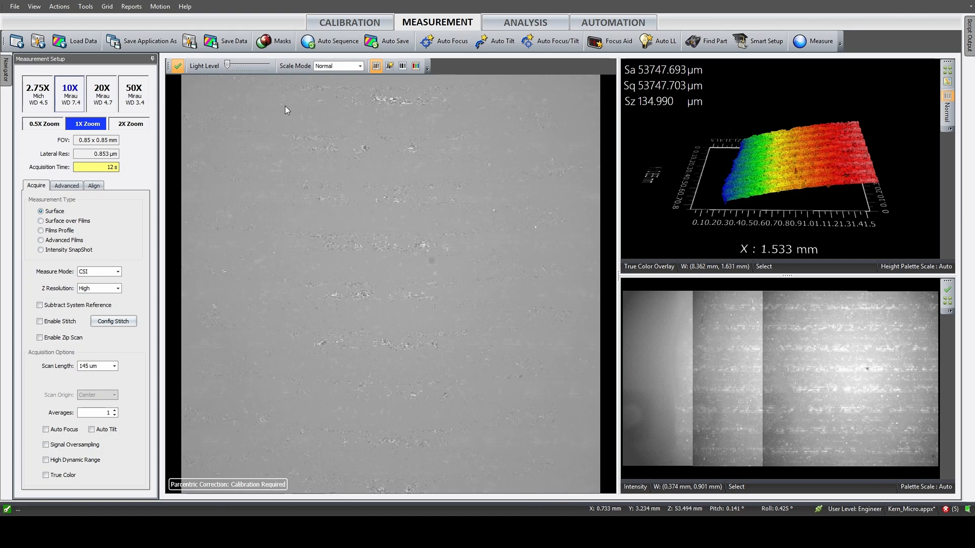
mouse_move(287, 103)
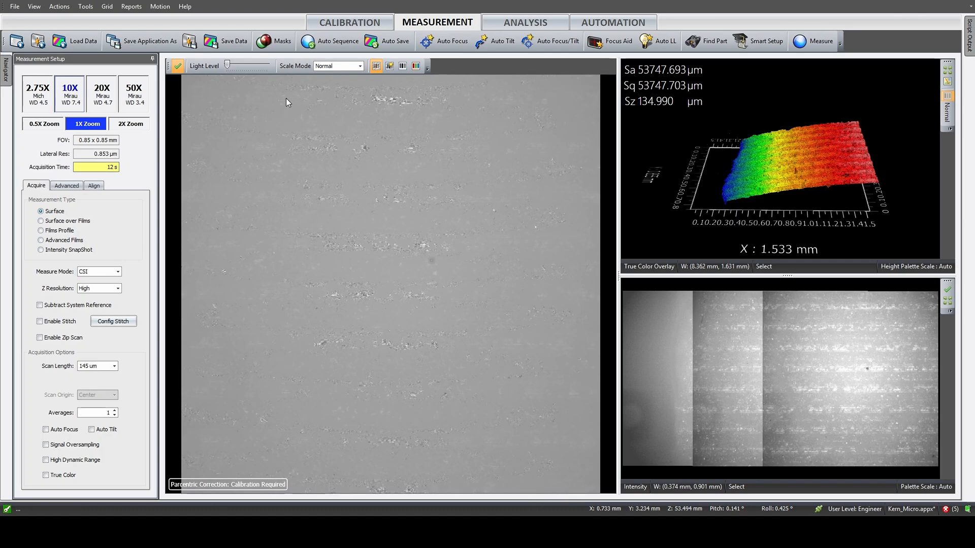
mouse_move(560, 378)
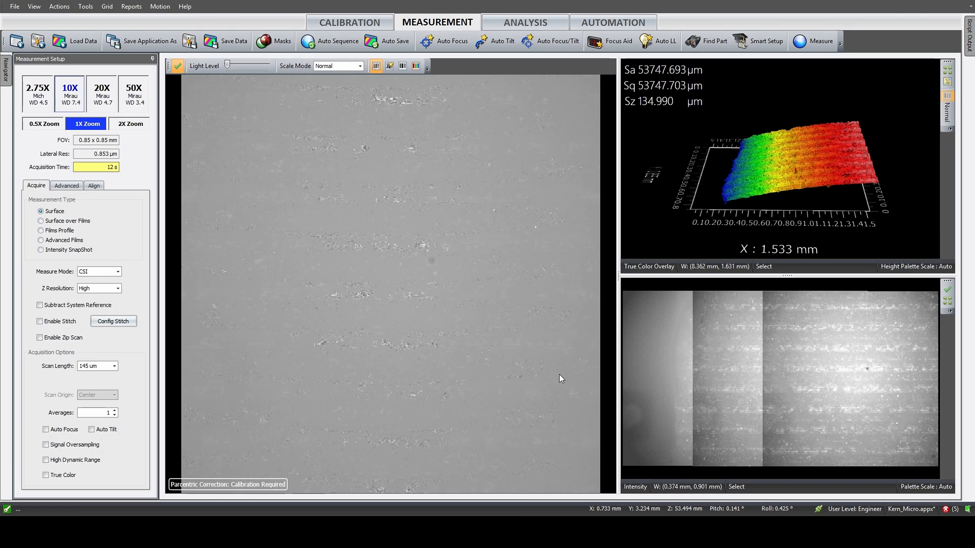
mouse_move(536, 443)
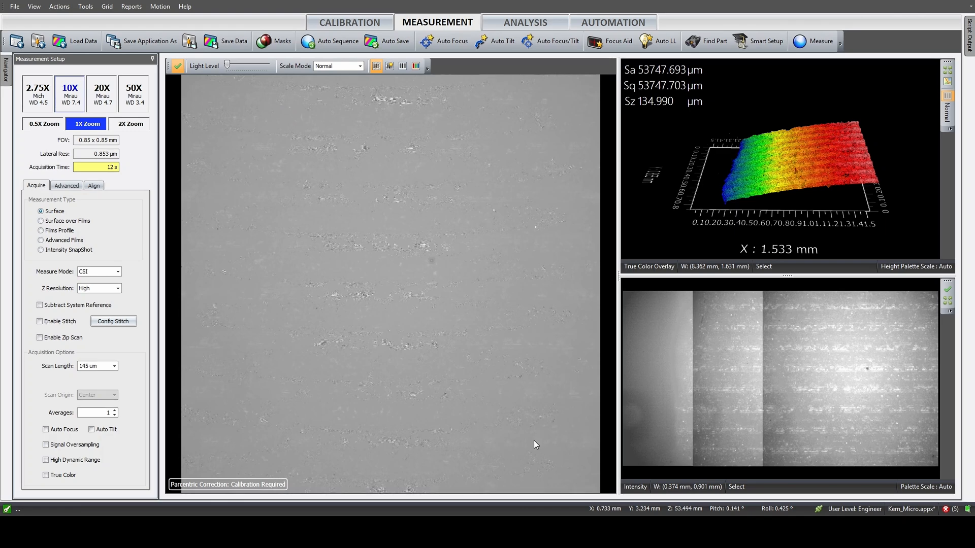
mouse_move(534, 444)
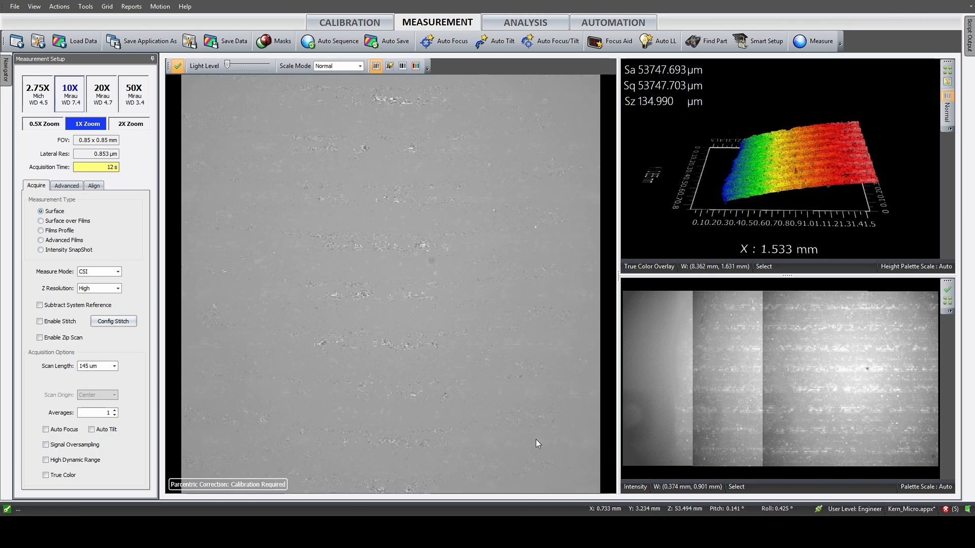
mouse_move(368, 435)
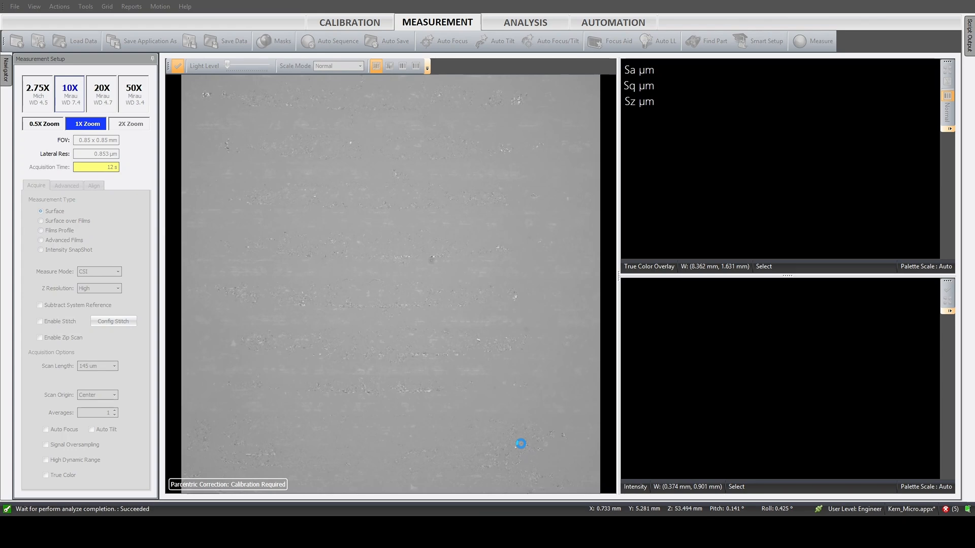
left_click(820, 41)
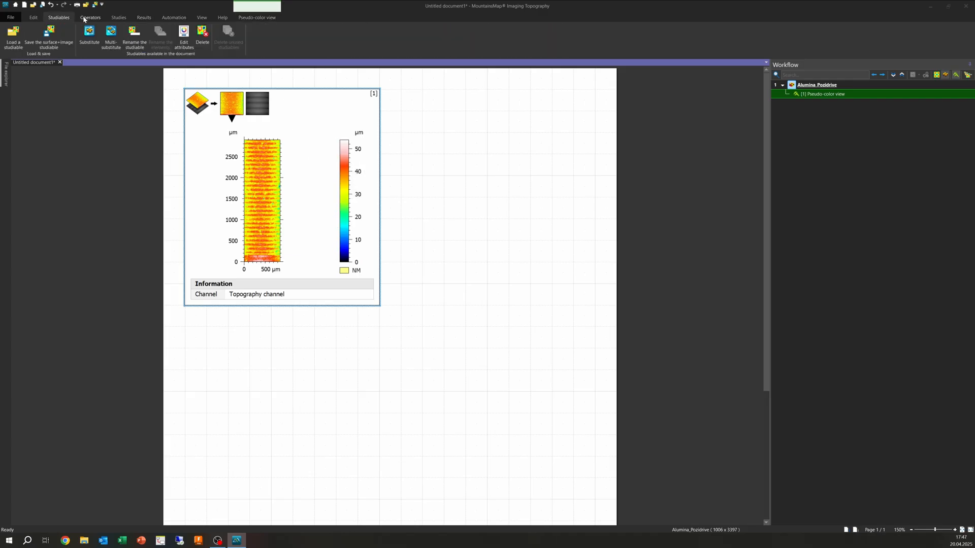
- Add a 3D view of Alumina_Pozidrive beneath its pseudo-color view
left_click(90, 17)
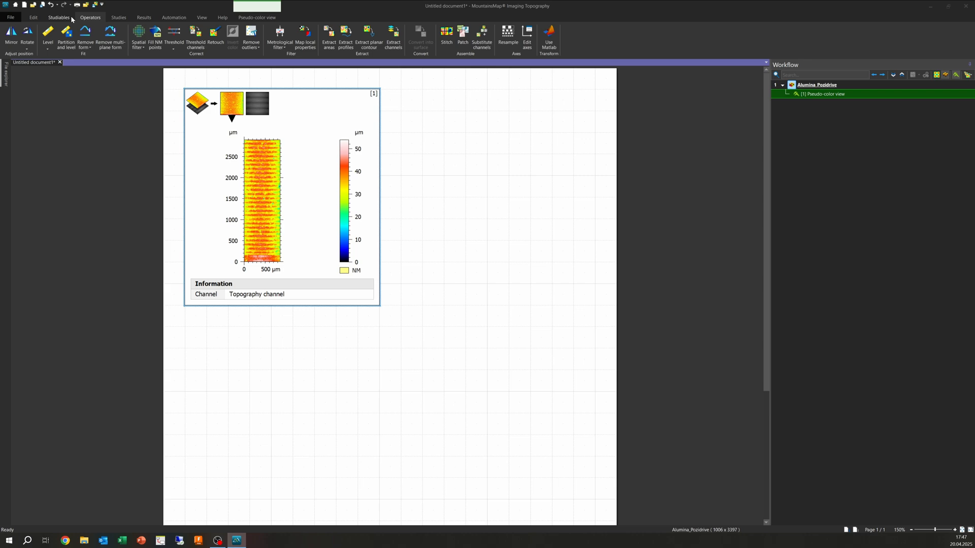
left_click(119, 17)
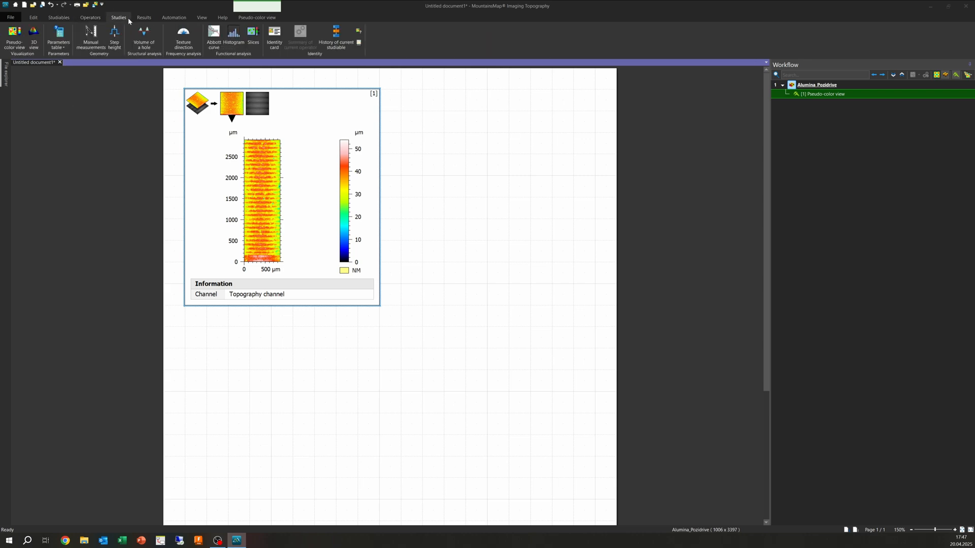
mouse_move(34, 37)
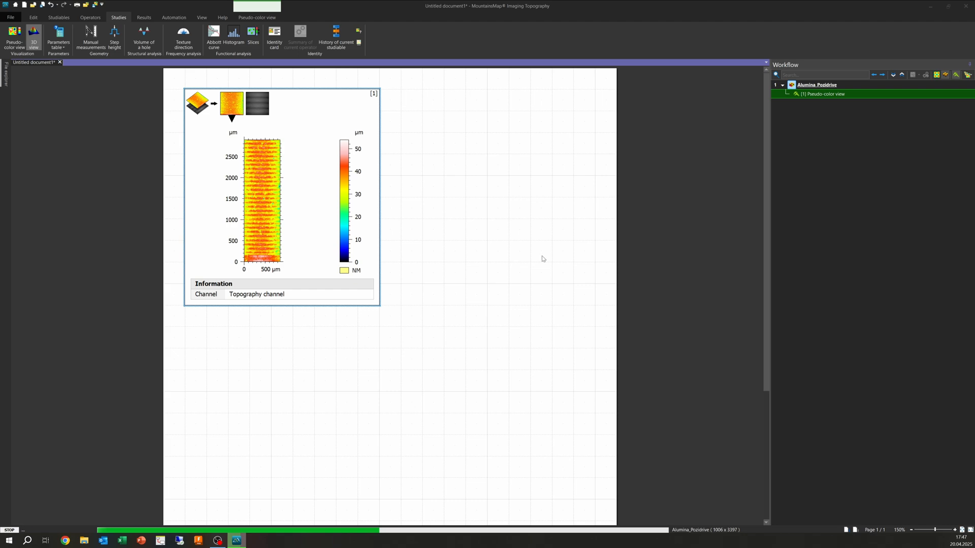
left_click(33, 37)
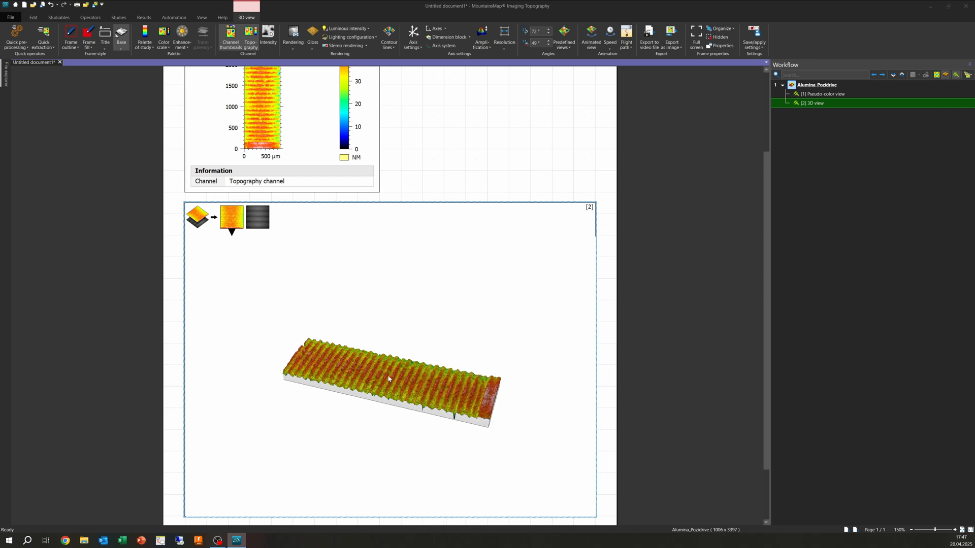
- Show axes on the alumina 3D view and adjust its display options
right_click(388, 379)
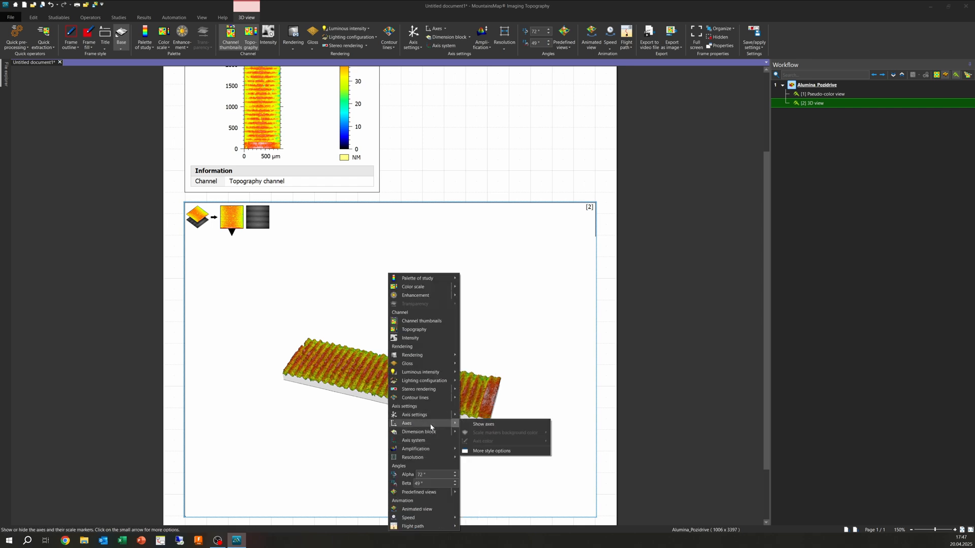
left_click(483, 424)
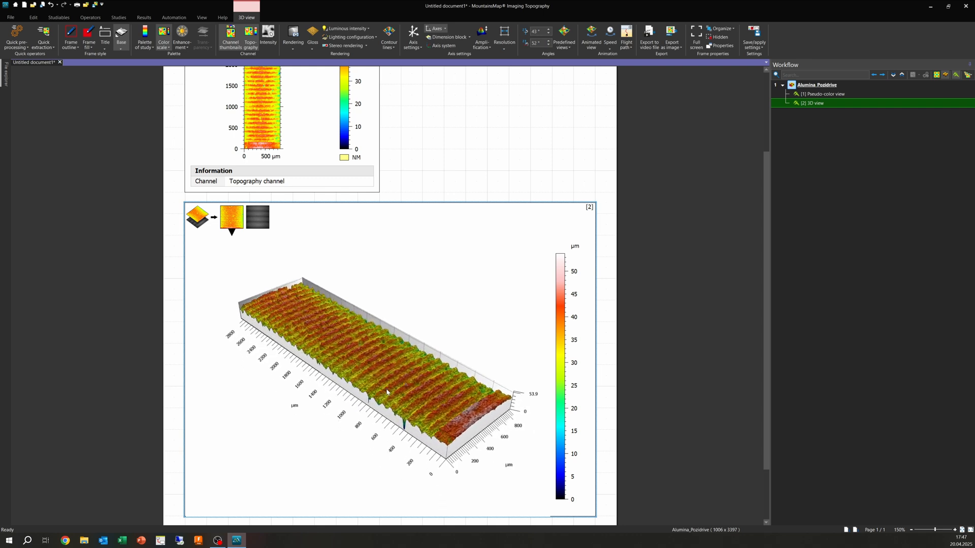
right_click(387, 392)
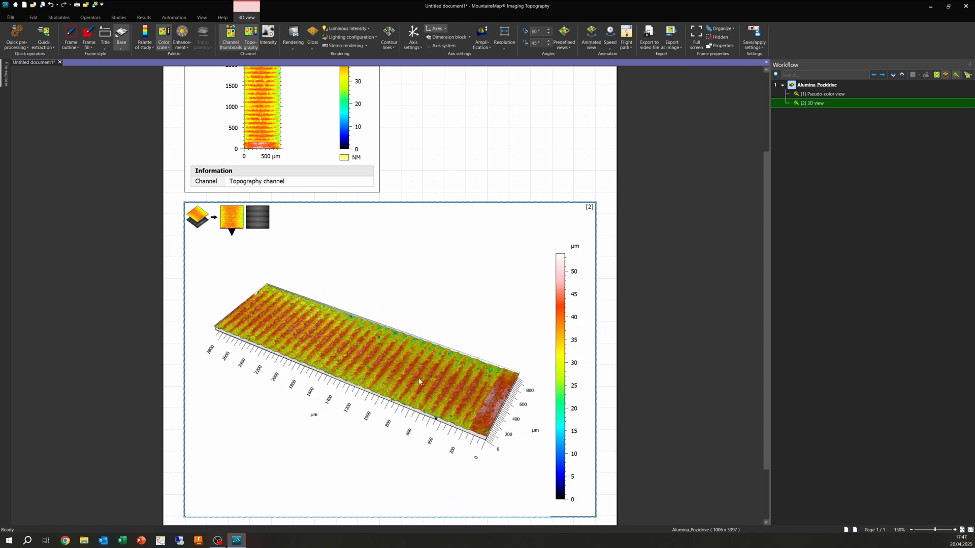
right_click(420, 381)
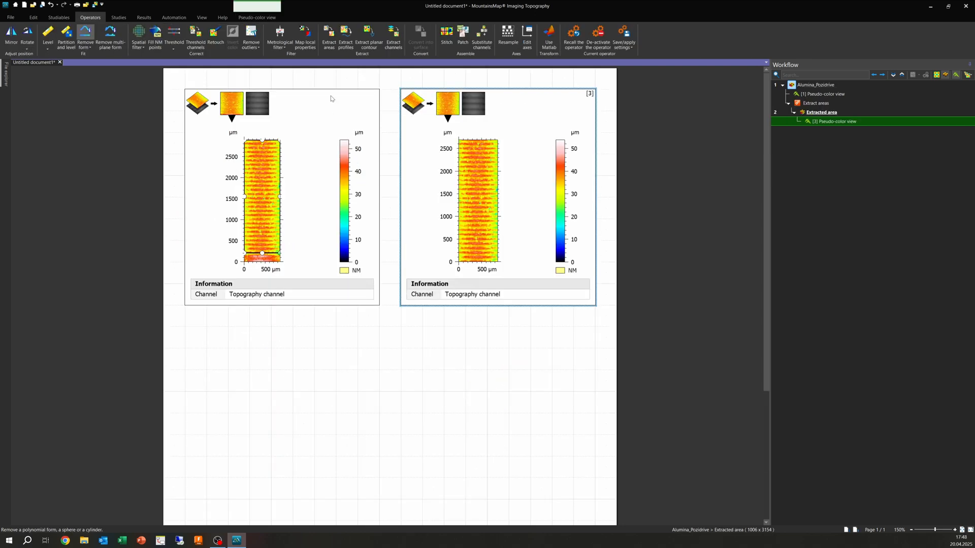
mouse_move(186, 204)
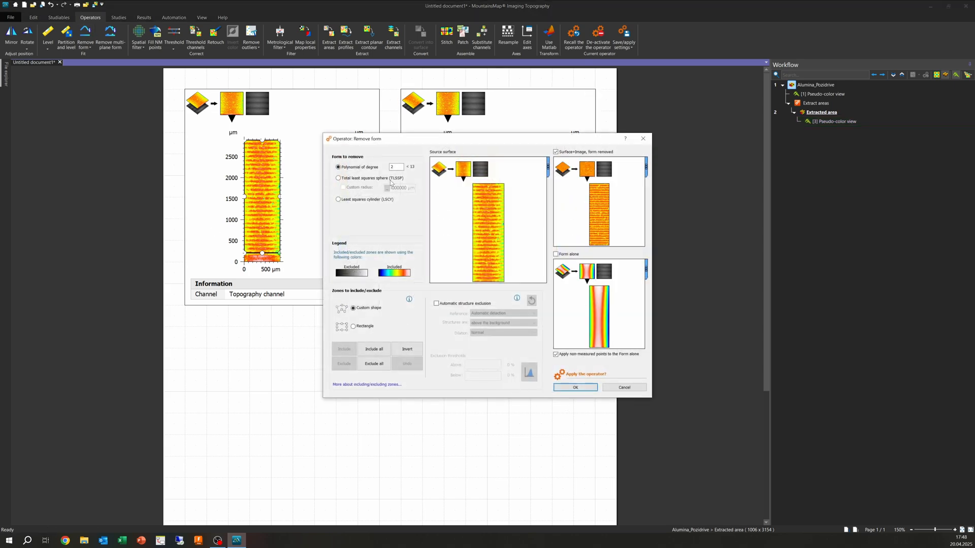
- Apply Remove form with a degree-3 polynomial to the extracted alumina area
left_click(402, 166)
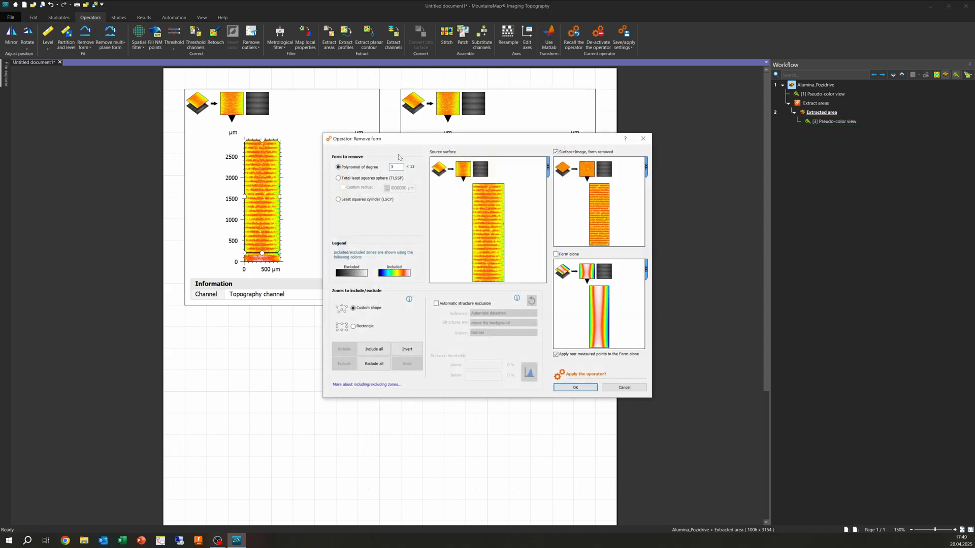
left_click(573, 387)
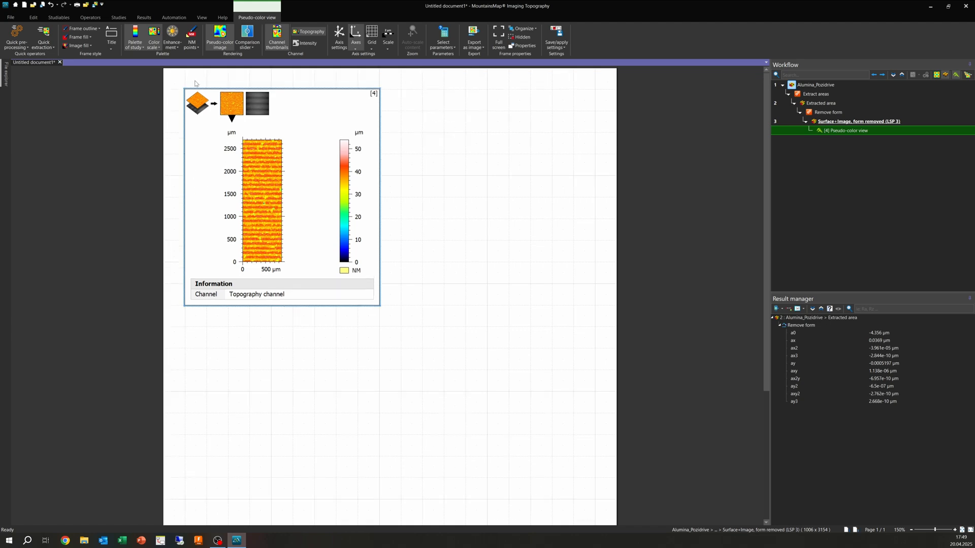
- Add and delete a trial 3D view, then reselect the form-removed pseudo-color view
left_click(118, 17)
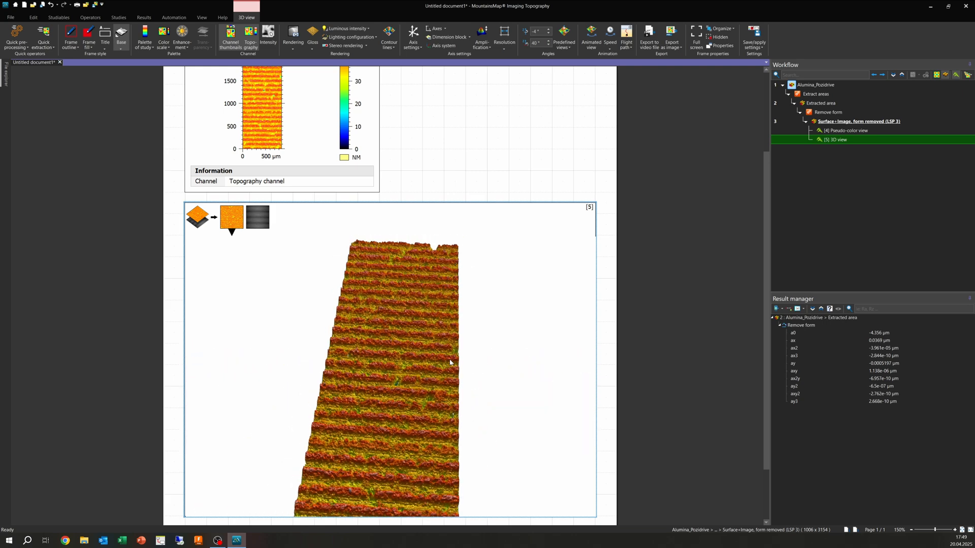
left_click(118, 17)
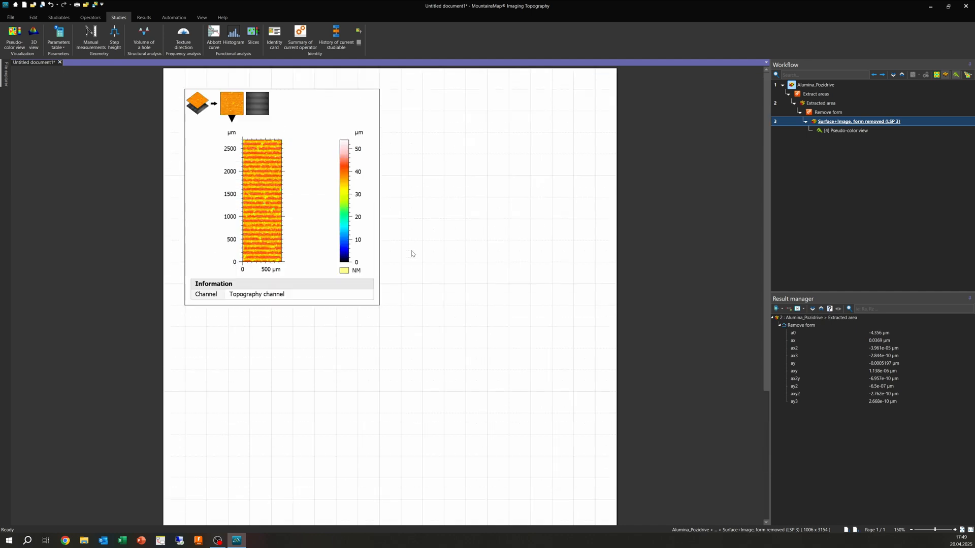
left_click(844, 131)
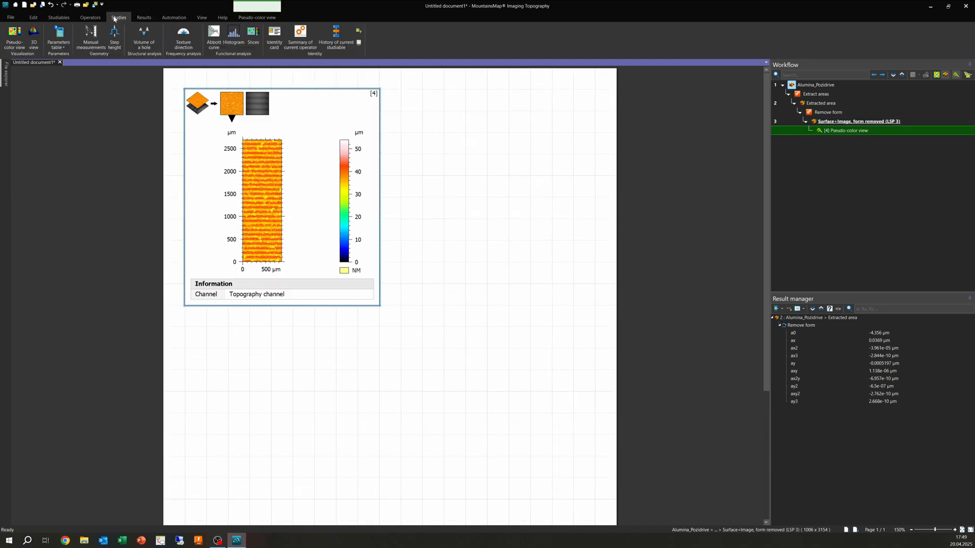
left_click(90, 17)
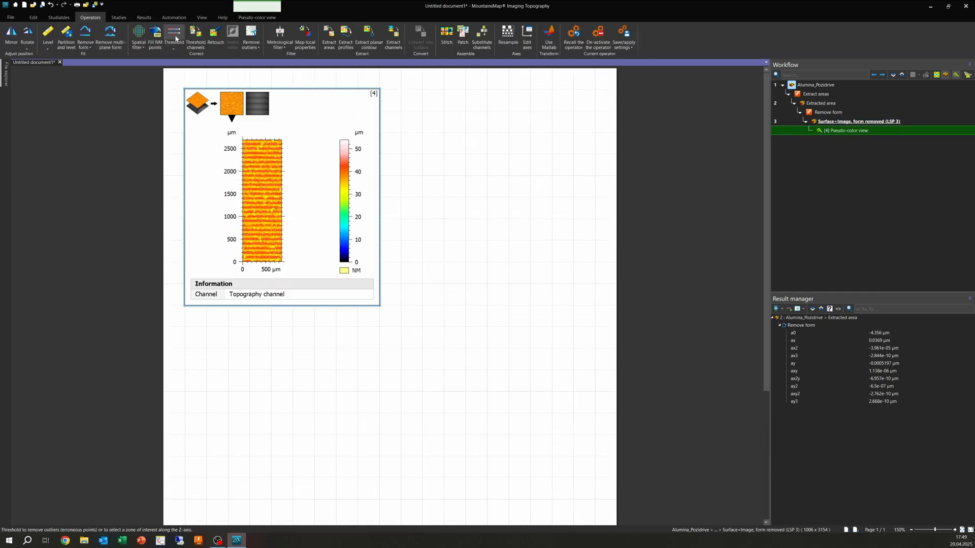
- Threshold the form-removed surface at 0.1–99.9% material ratio and select the result
left_click(173, 36)
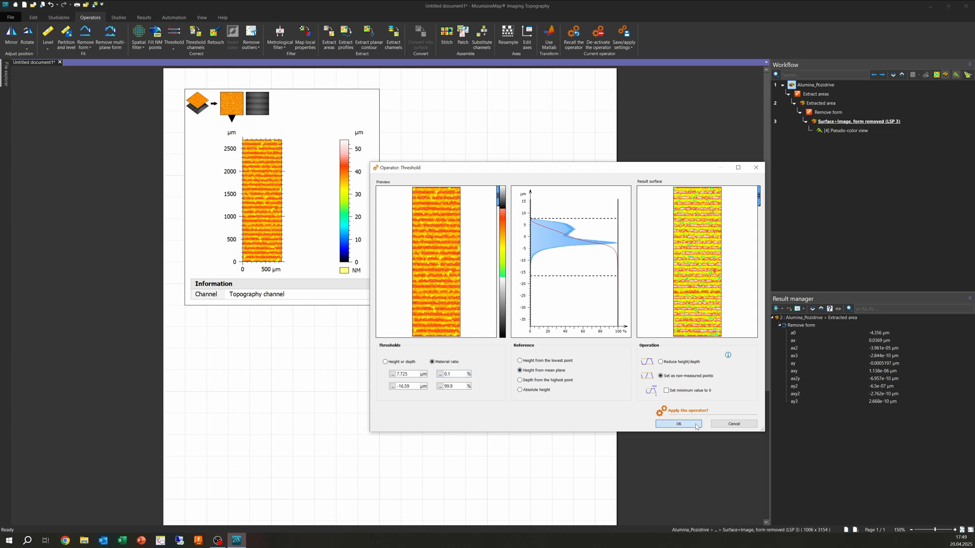
left_click(677, 424)
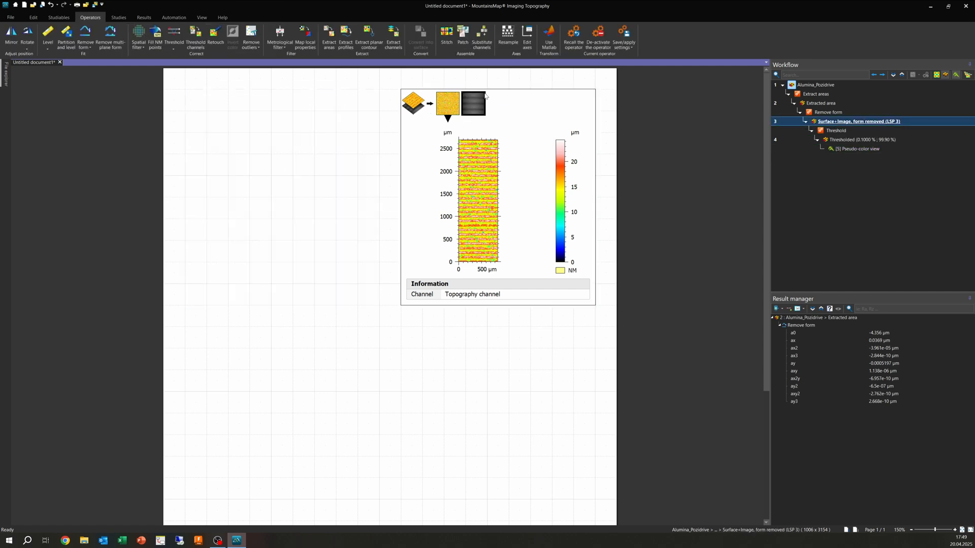
left_click(857, 148)
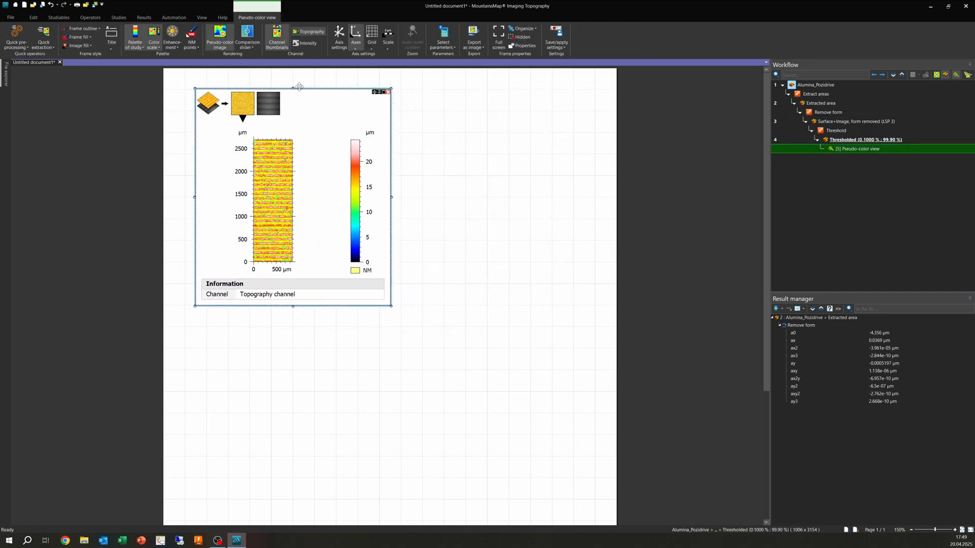
- Extract the topography channel from the thresholded surface
left_click(90, 17)
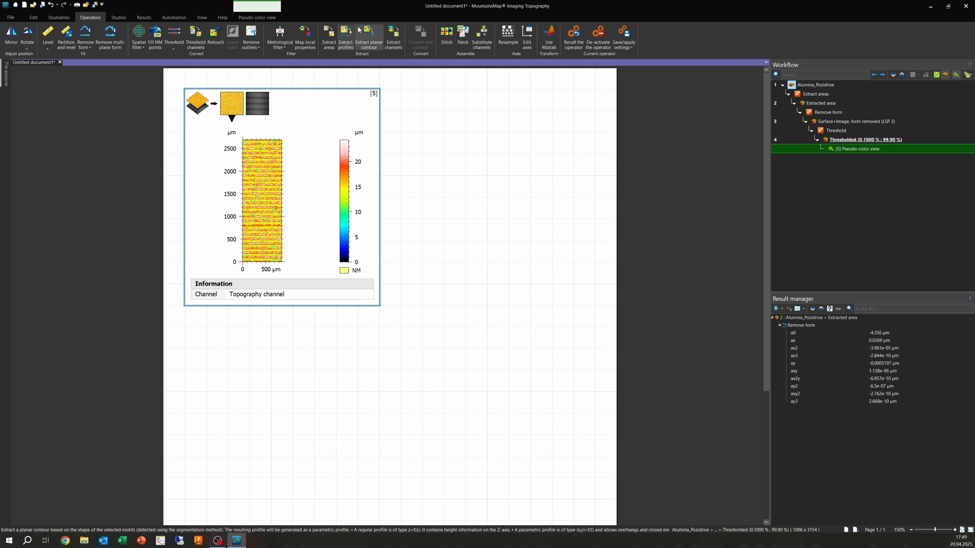
left_click(393, 36)
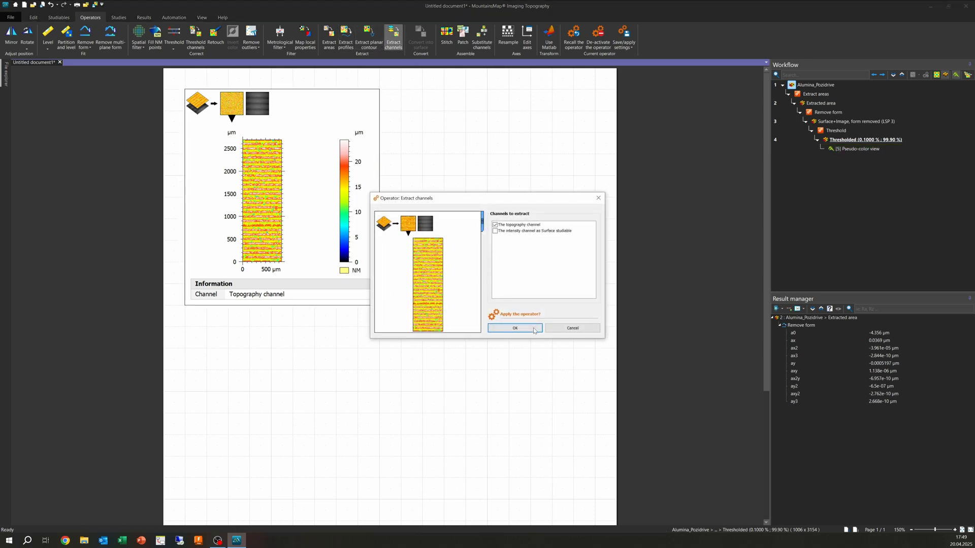
left_click(514, 328)
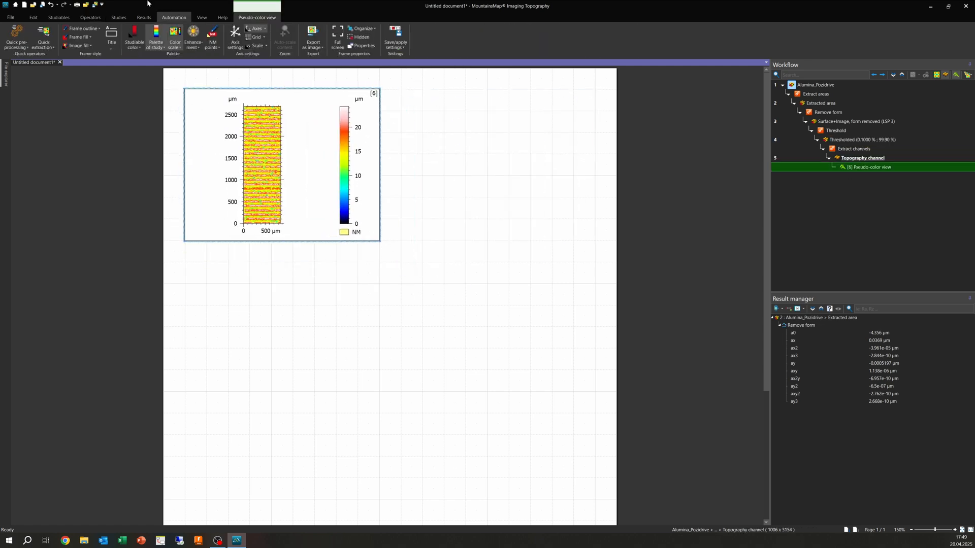
- Fill the topography channel's non-measured points only in zones under 30 points
left_click(91, 17)
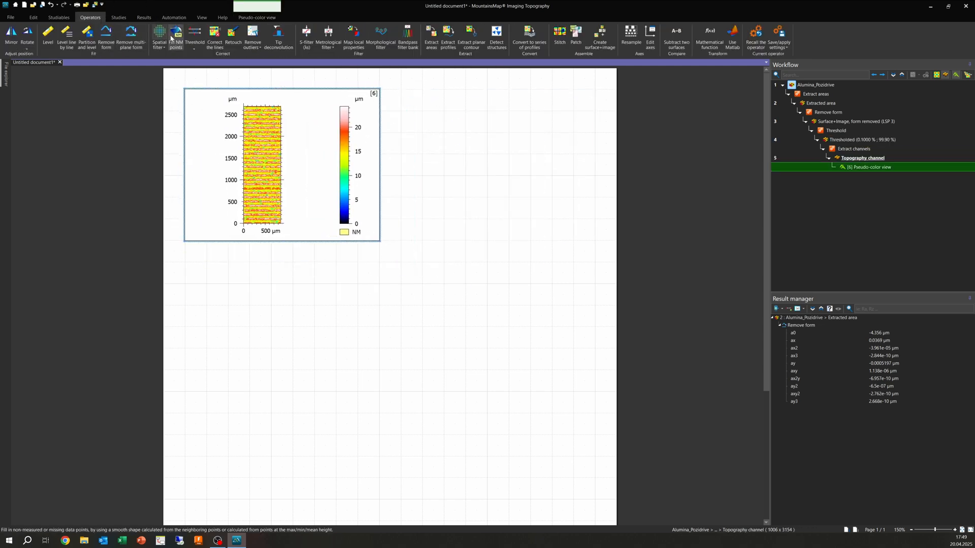
left_click(176, 36)
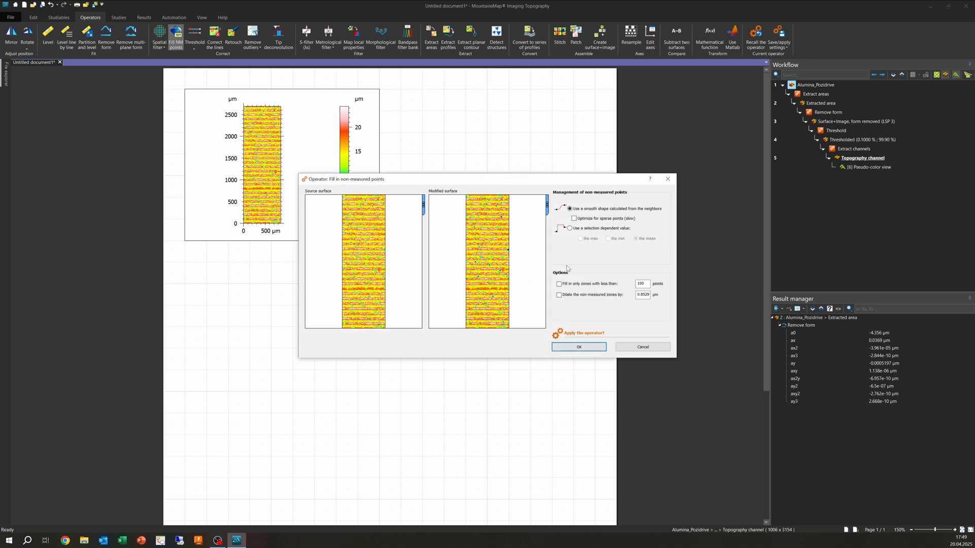
left_click(559, 284)
type("50")
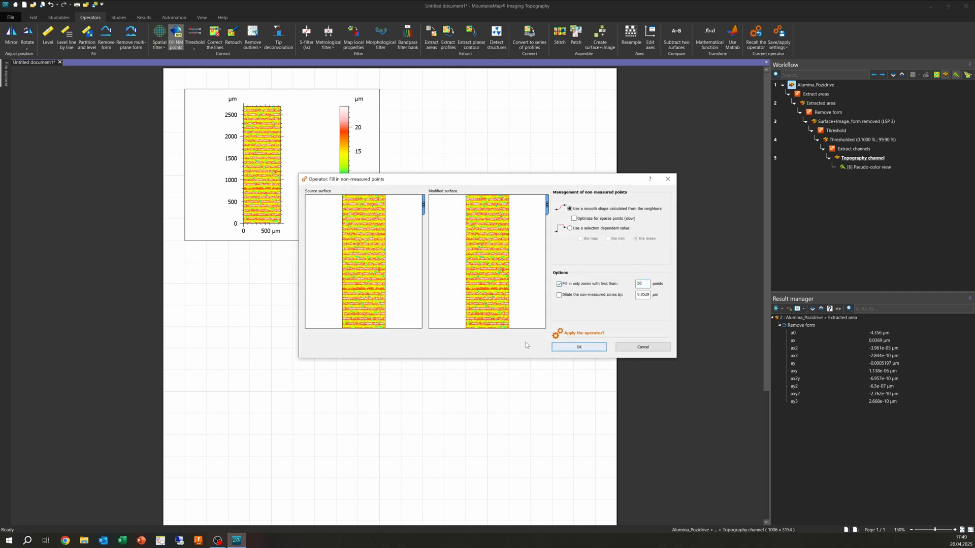
left_click(578, 346)
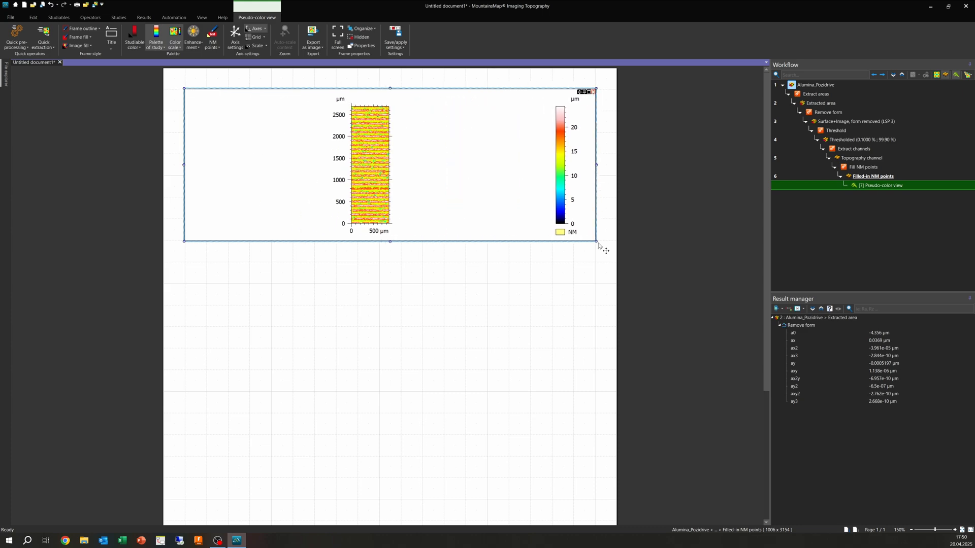
- Enlarge the filled surface image and add Sq, Sa, Smr, Smc, Sdc with 25 µm S-filter
left_click_drag(595, 240, 402, 402)
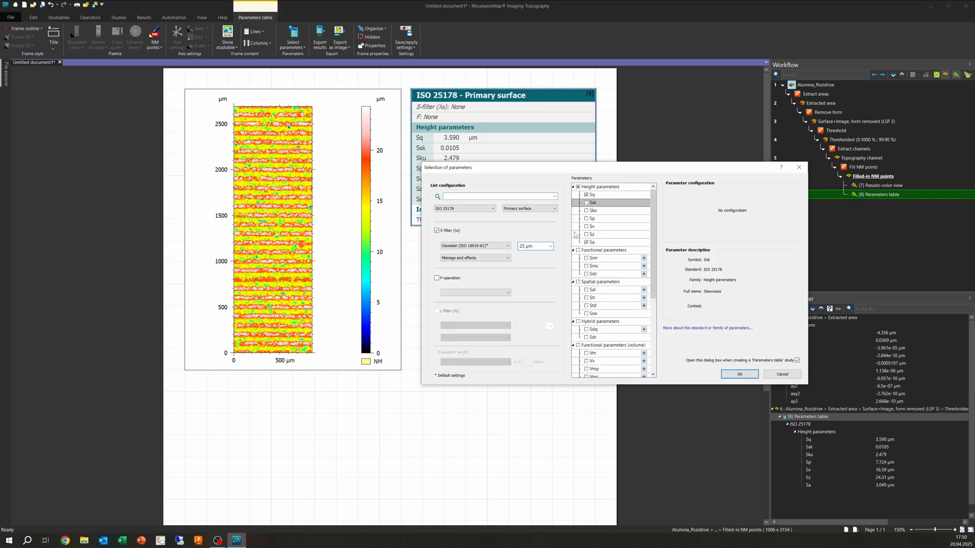
left_click(594, 257)
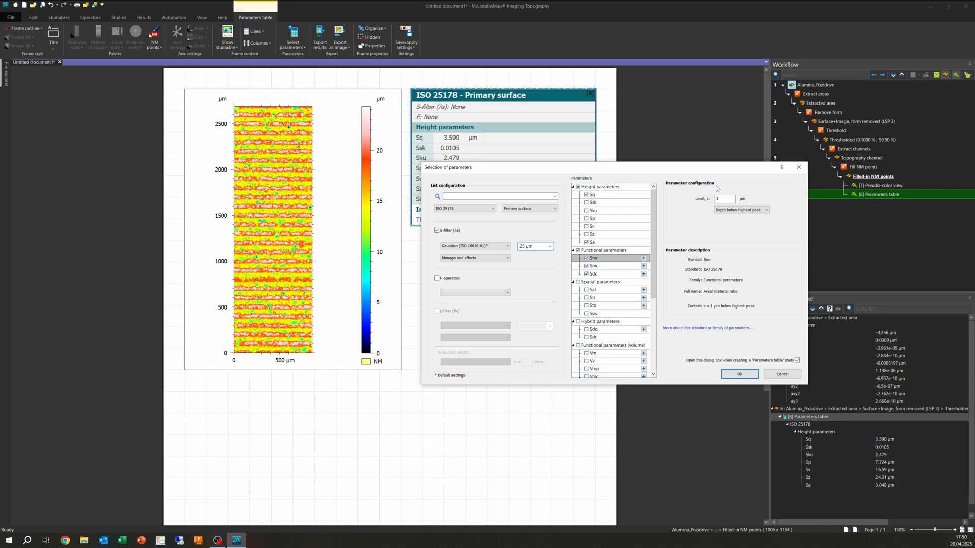
left_click(739, 374)
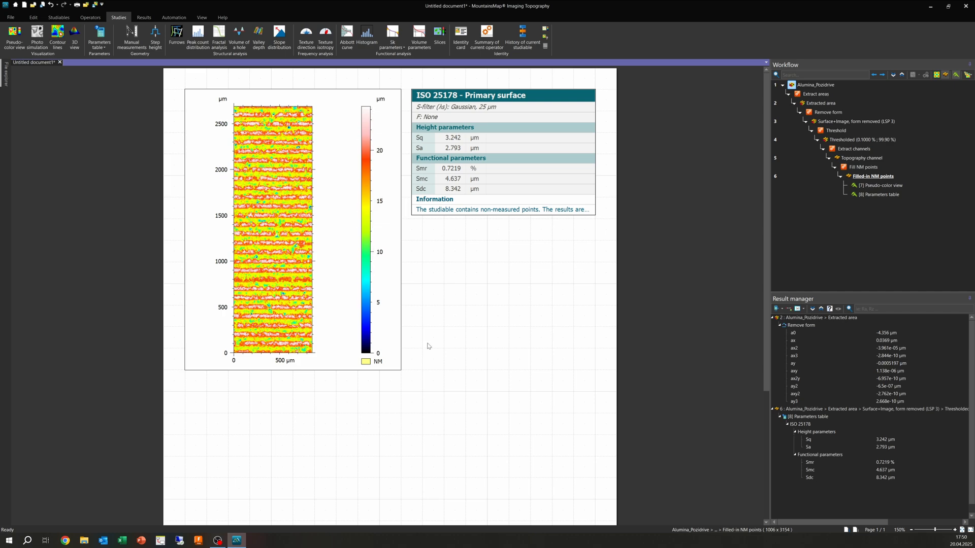
left_click(880, 185)
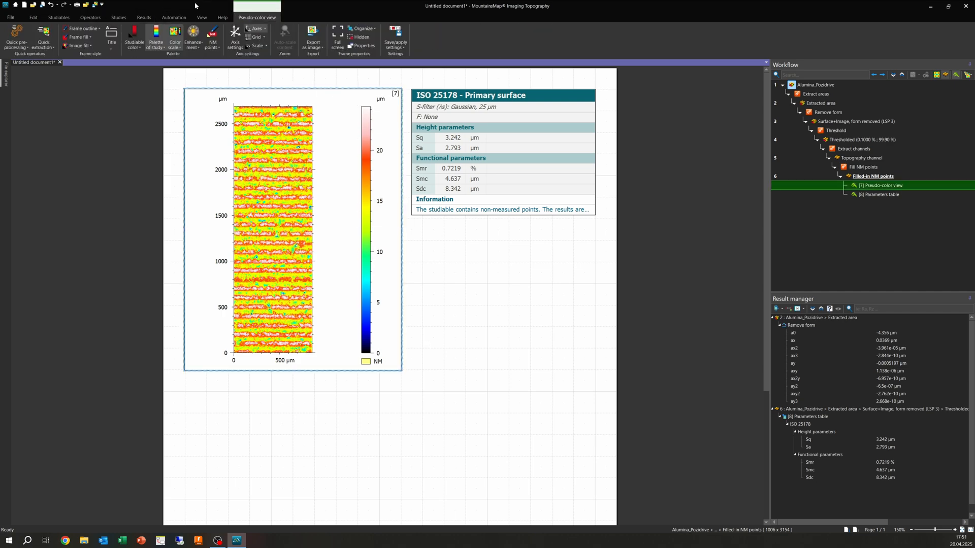
left_click(91, 17)
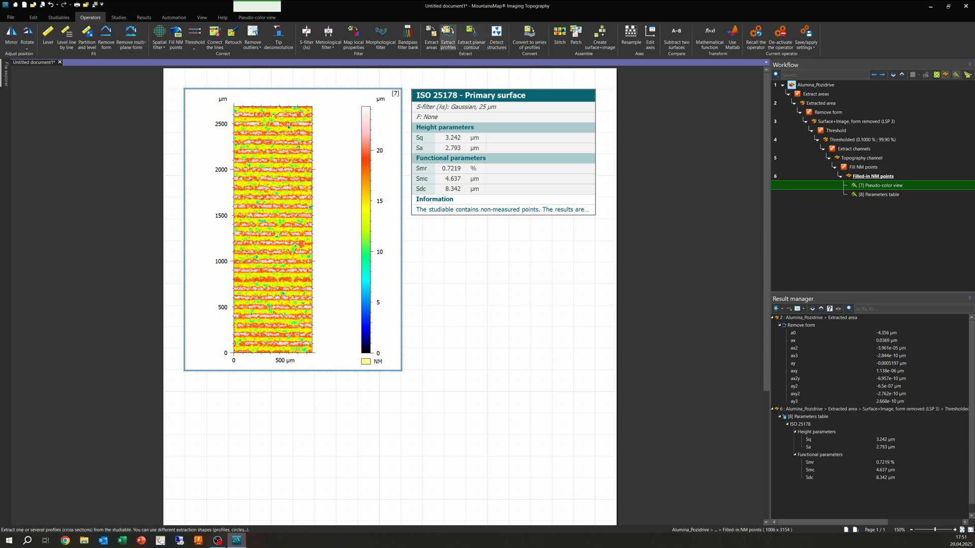
- Extract a profile from the filled surface
left_click(446, 36)
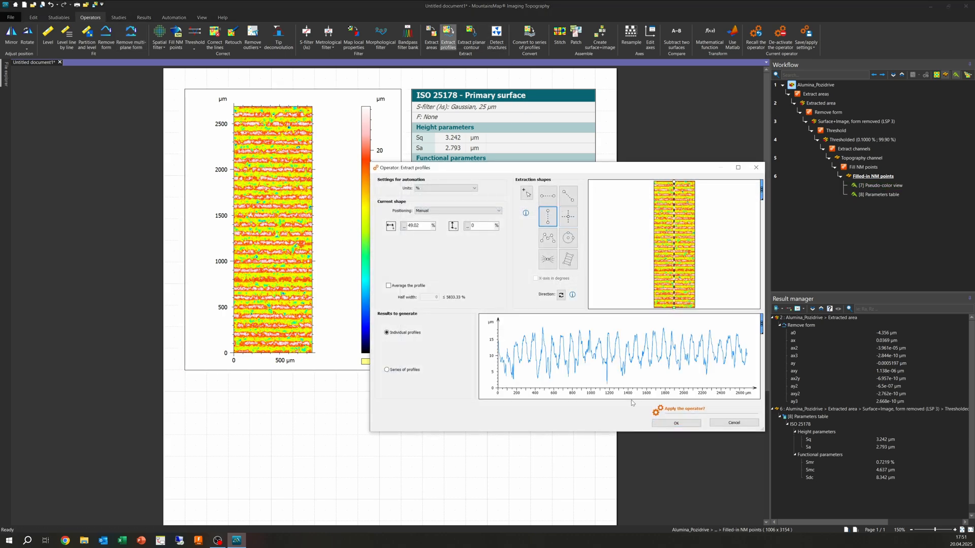
left_click(674, 423)
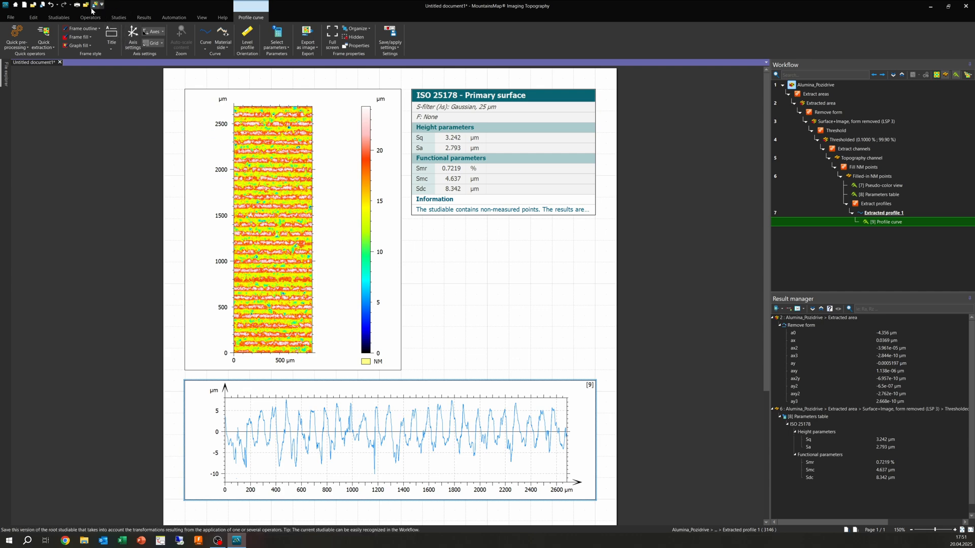
left_click(90, 17)
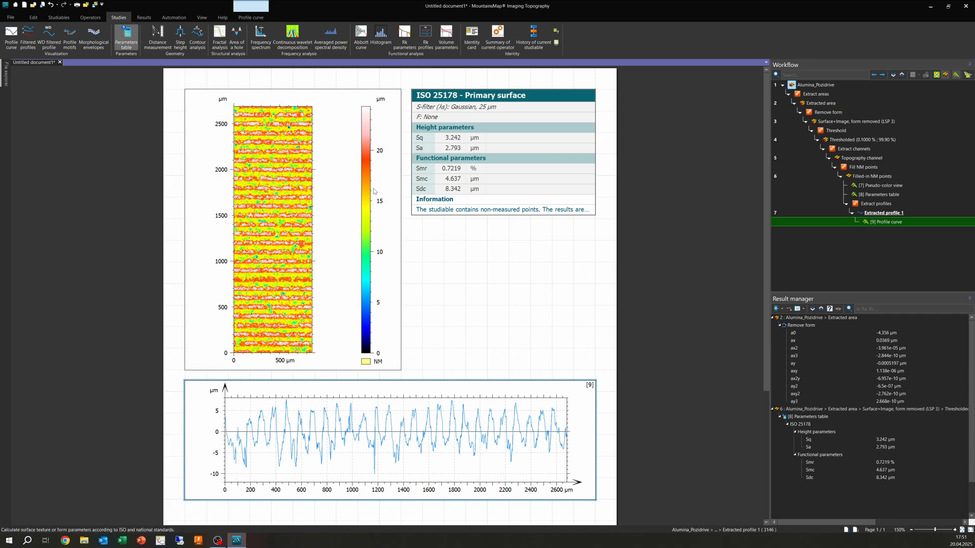
- Add an ISO 21920 roughness table for the profile (Rq 3.425 µm, Ra 2.928 µm)
left_click(126, 35)
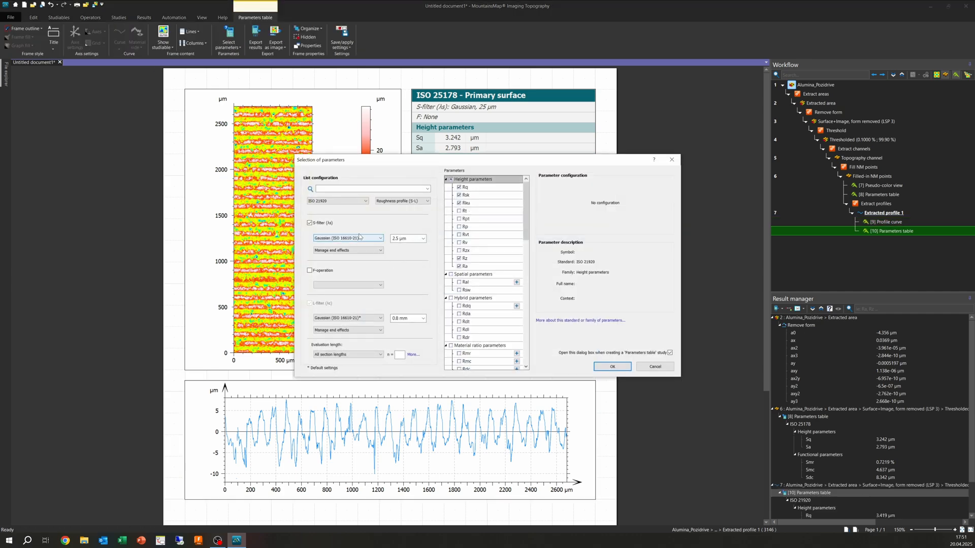
left_click(309, 223)
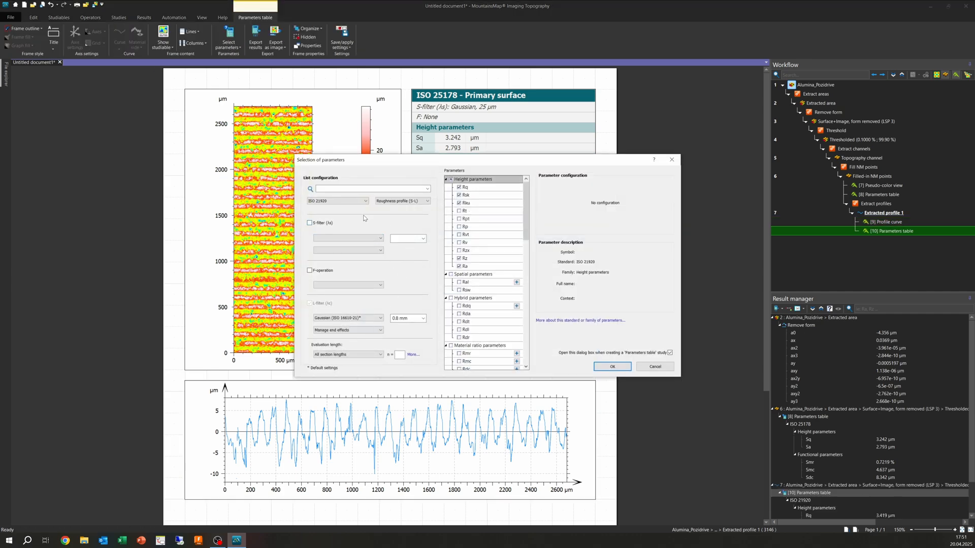
left_click(310, 222)
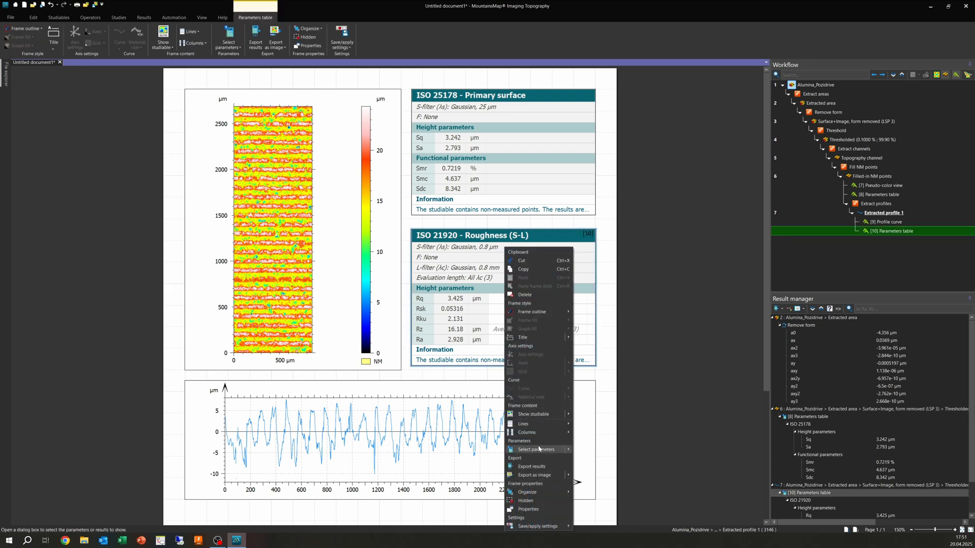
left_click(528, 448)
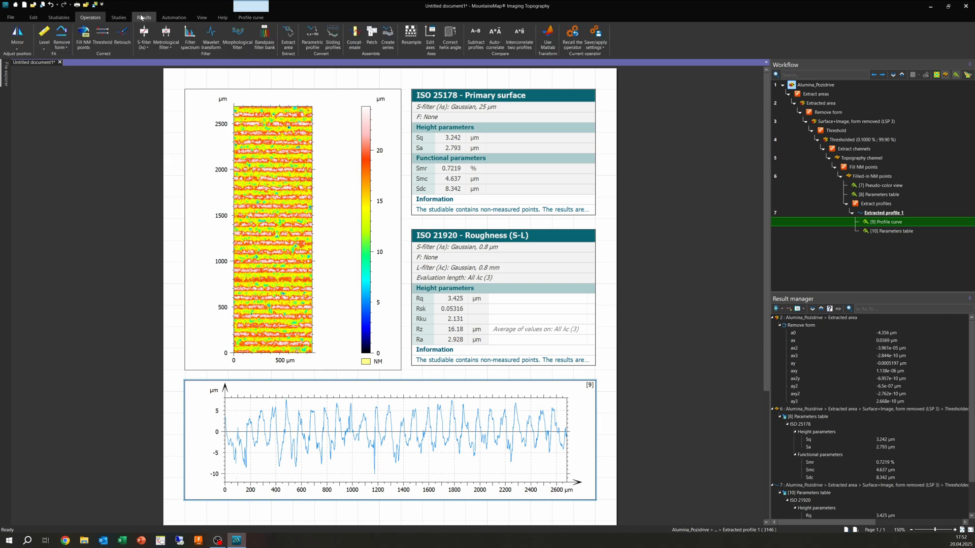
- Preview metrological filter cut-offs of 0.25, 0.08 and 0.025 mm on the profile, then cancel
left_click(119, 17)
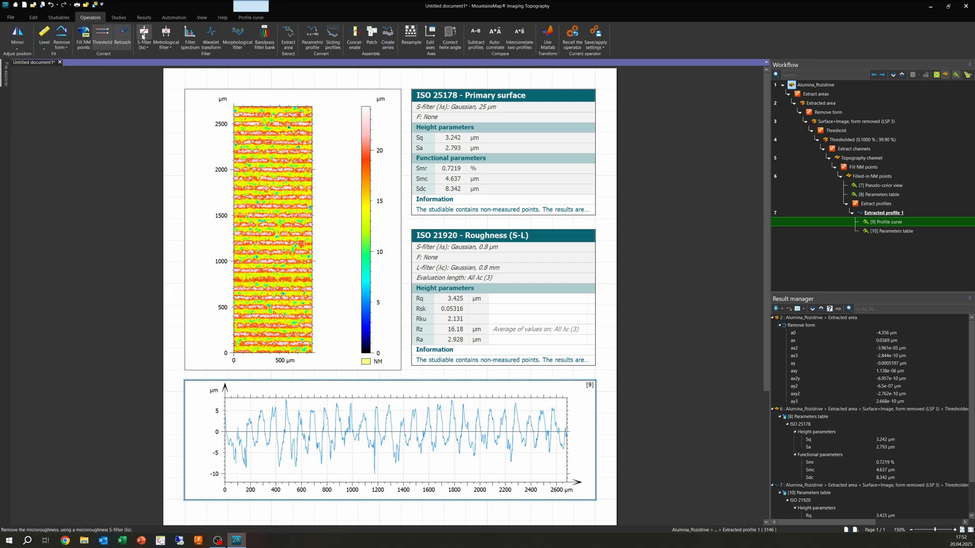
left_click(166, 39)
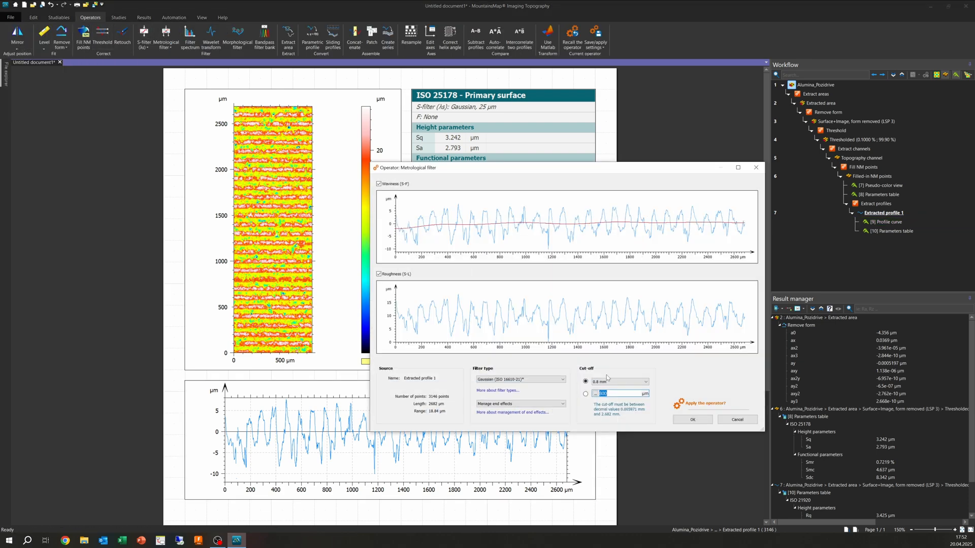
left_click(645, 381)
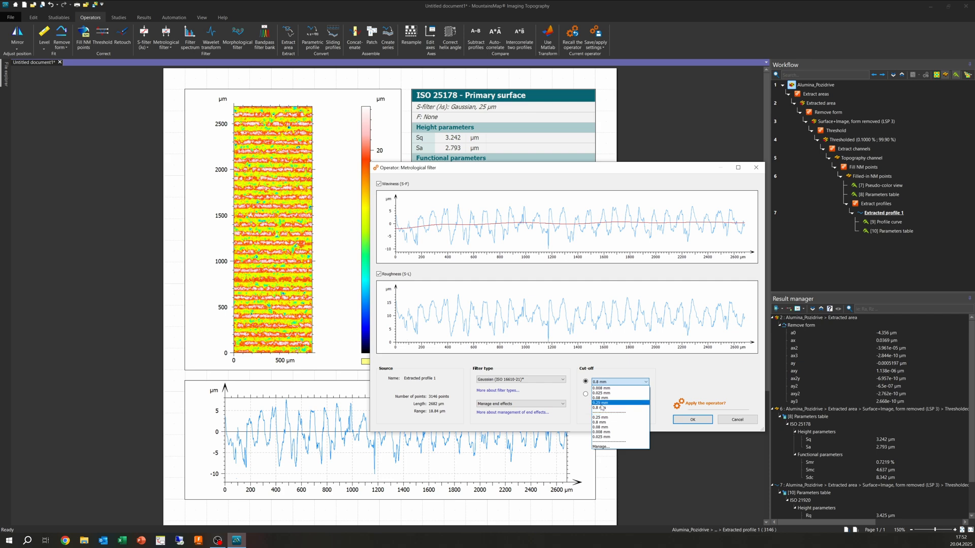
left_click(598, 402)
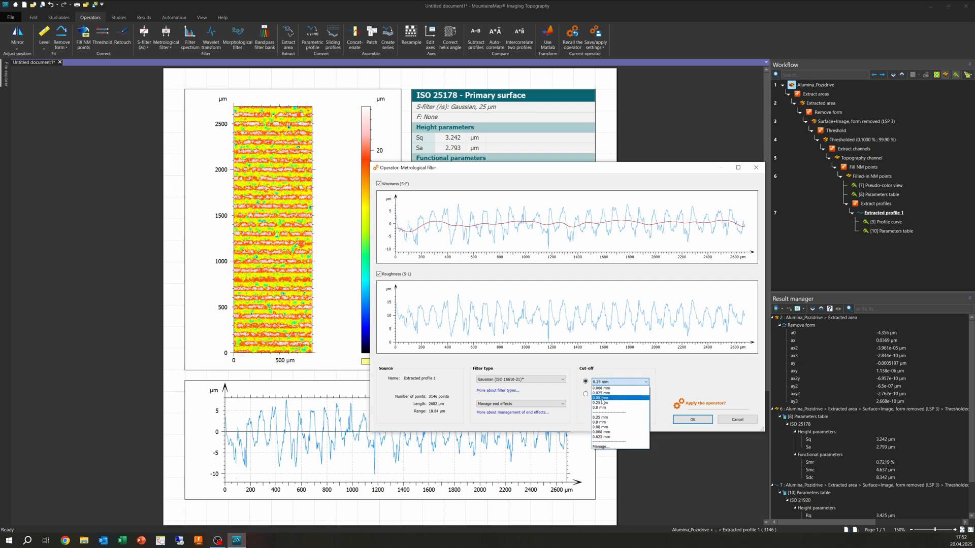
left_click(599, 398)
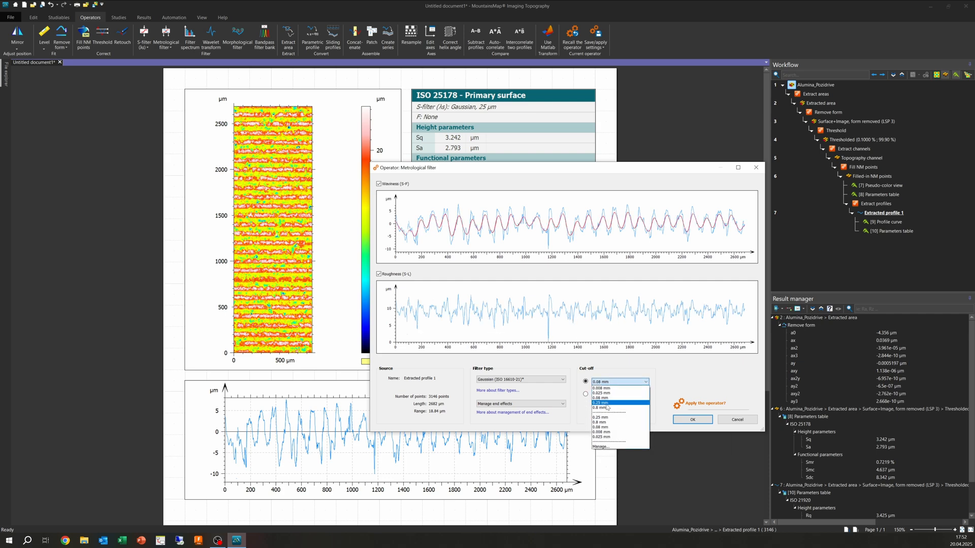
left_click(600, 408)
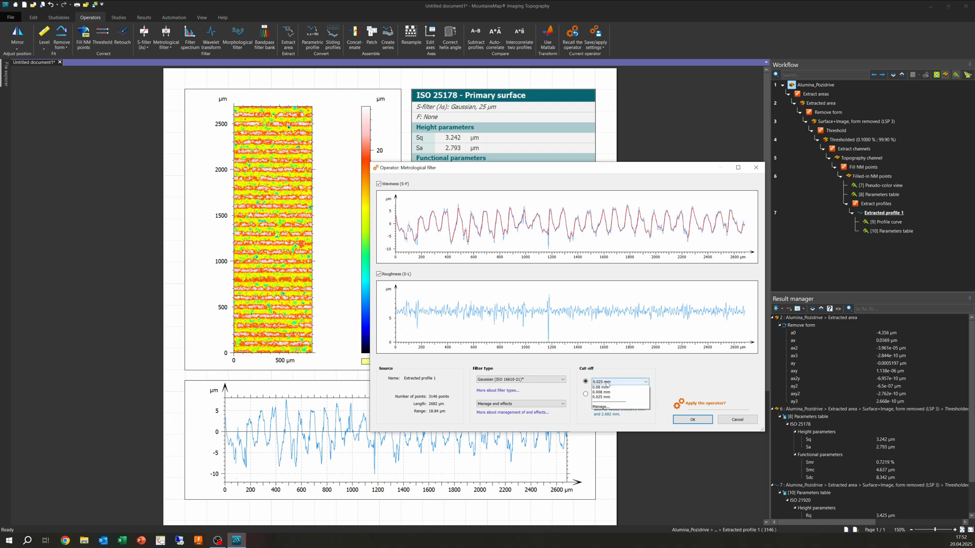
left_click(601, 394)
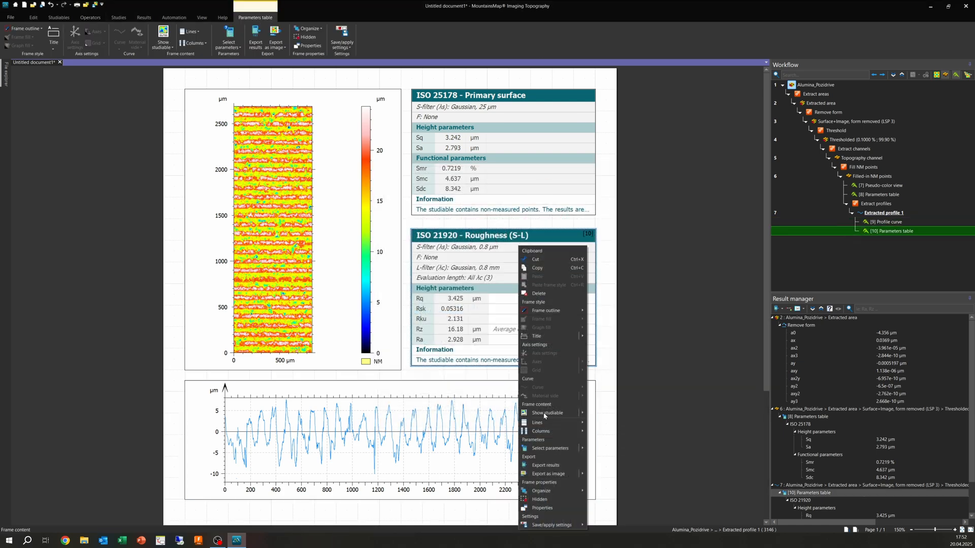
mouse_move(549, 448)
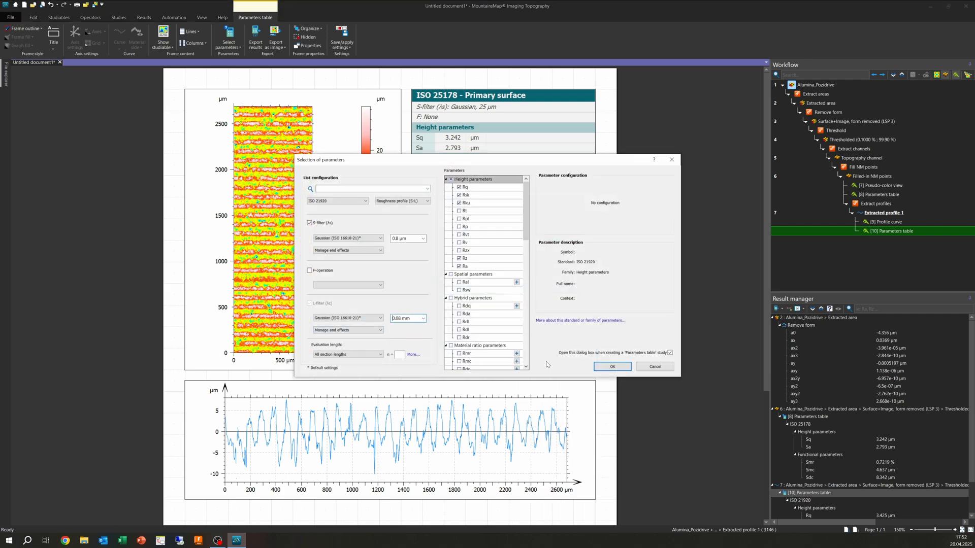
- Set the ISO 21920 table's L-filter (λc) to 0.8 mm through Select parameters
left_click(611, 366)
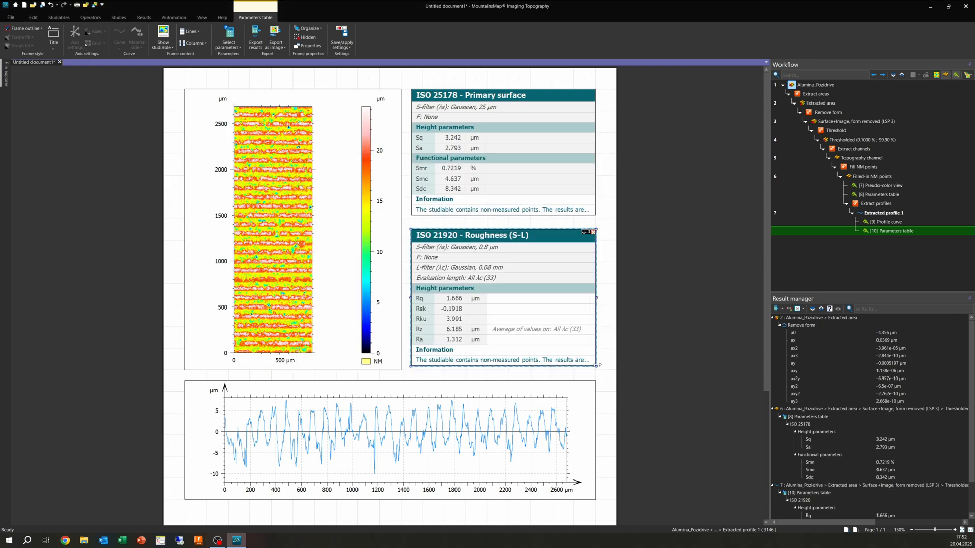
left_click(90, 17)
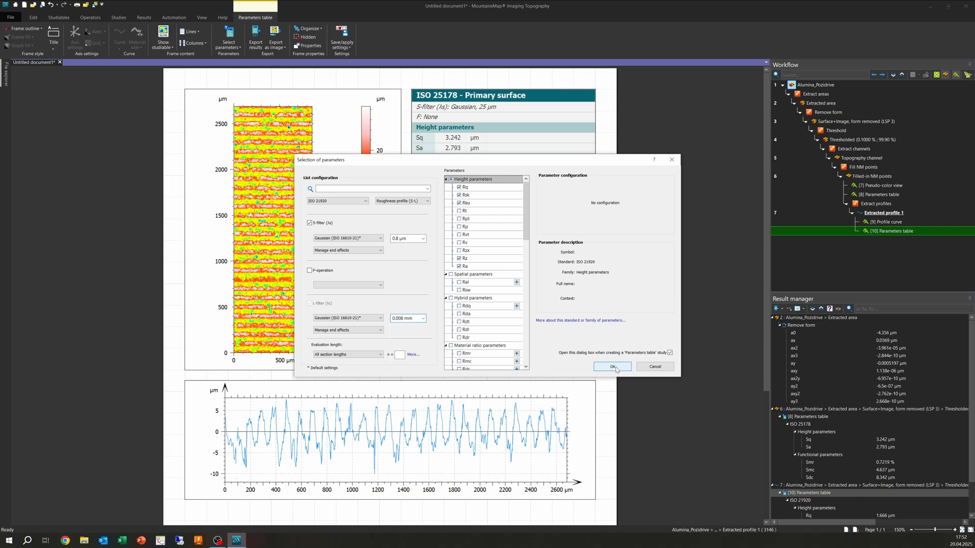
left_click(611, 366)
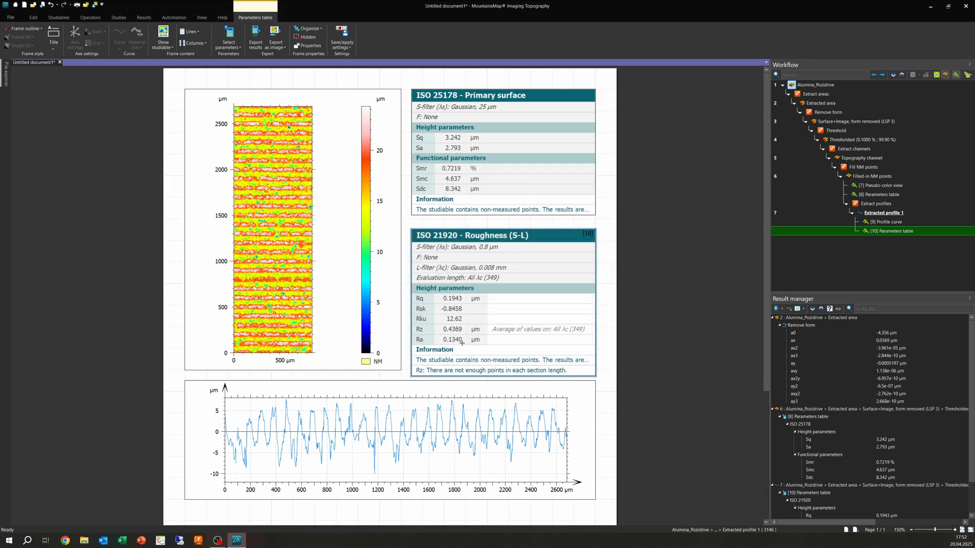
mouse_move(462, 345)
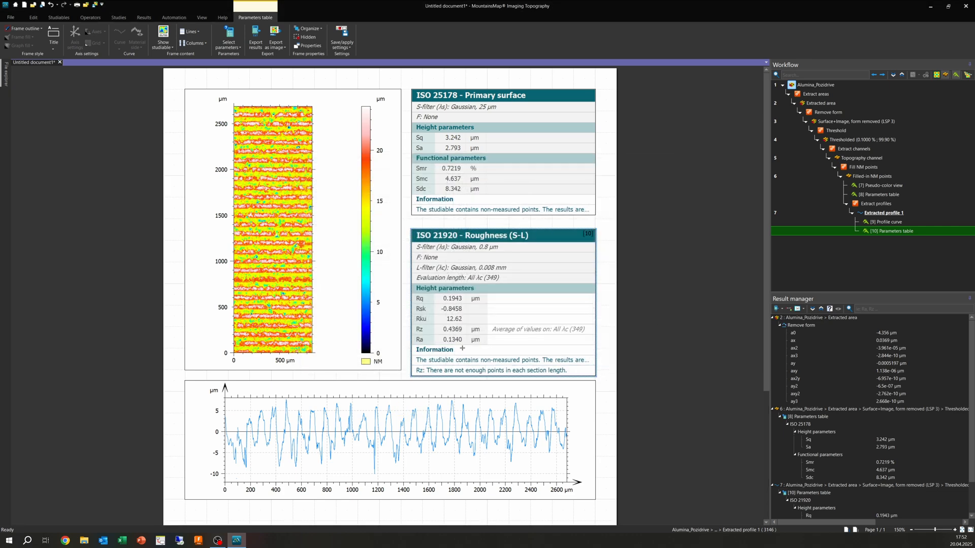
right_click(553, 471)
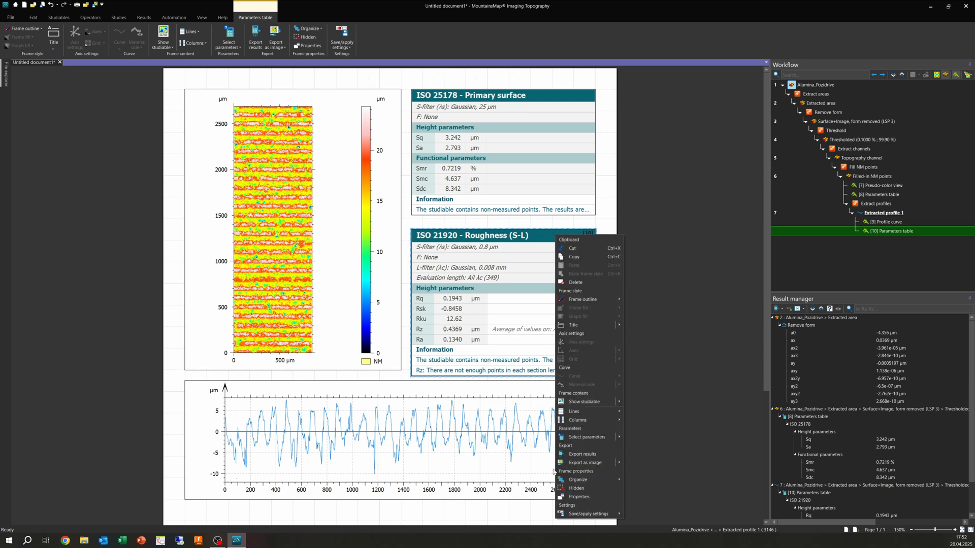
left_click(586, 437)
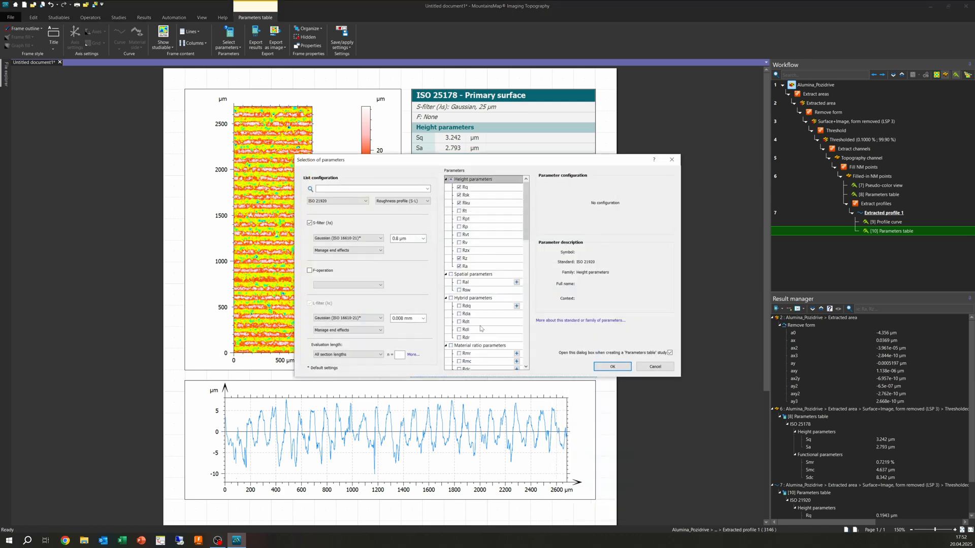
left_click(423, 318)
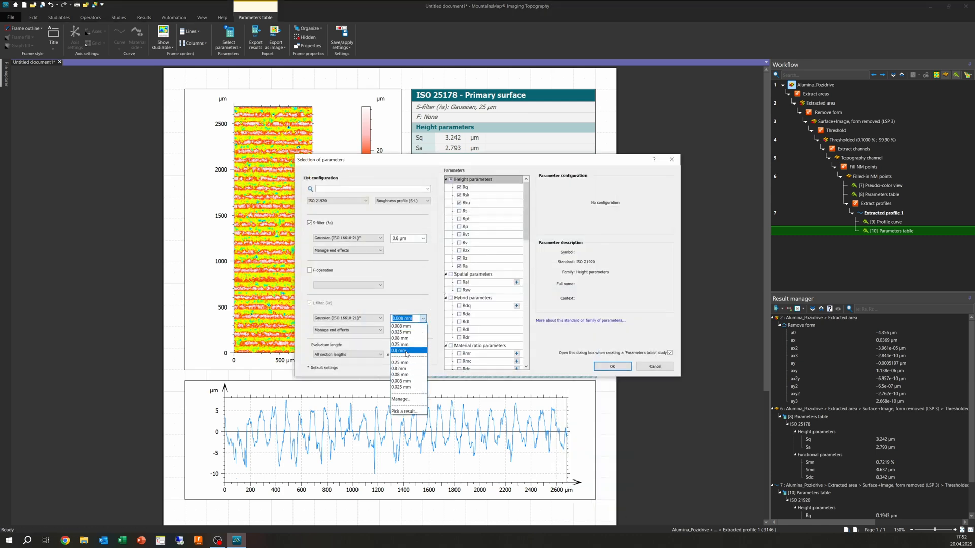
left_click(611, 366)
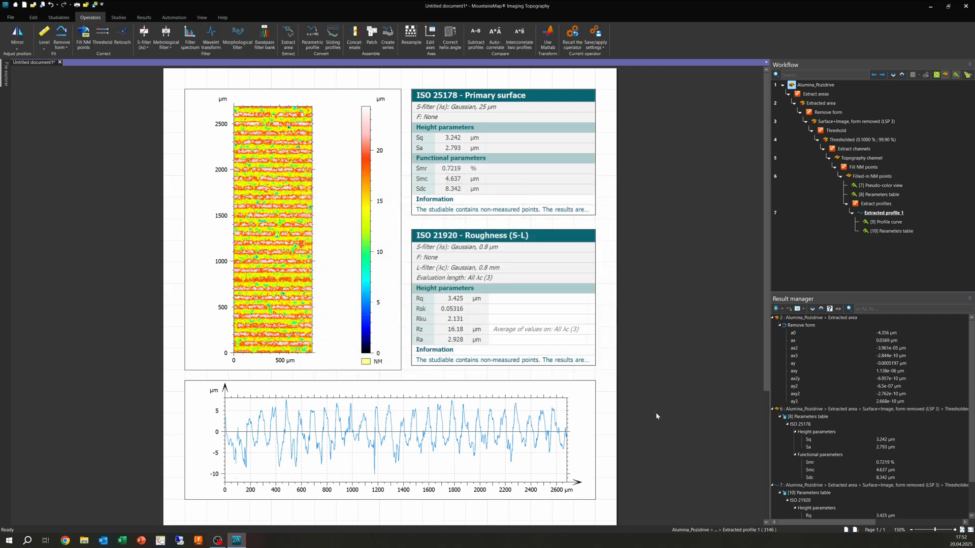
left_click(883, 222)
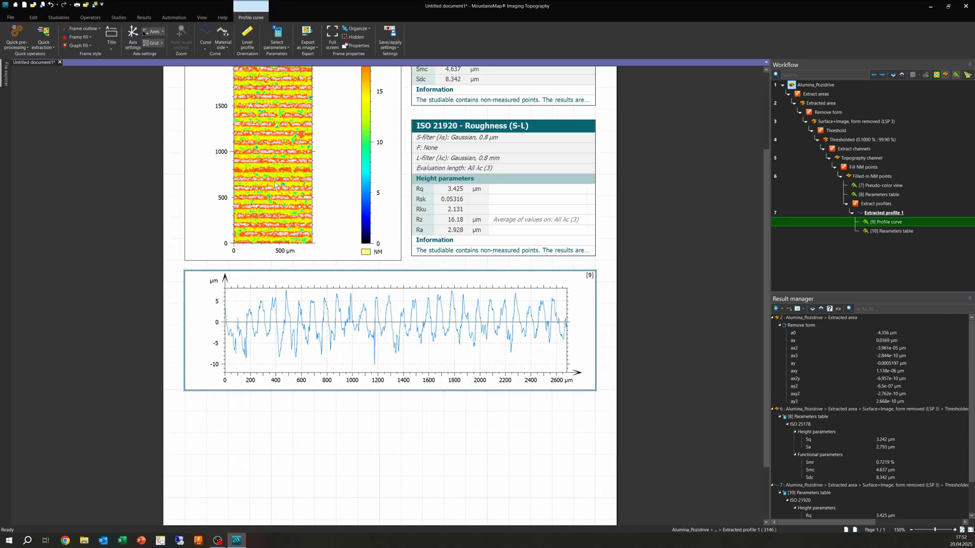
- Extract a horizontal line profile, about 850 µm, from the Filled-in NM points surface
left_click(91, 16)
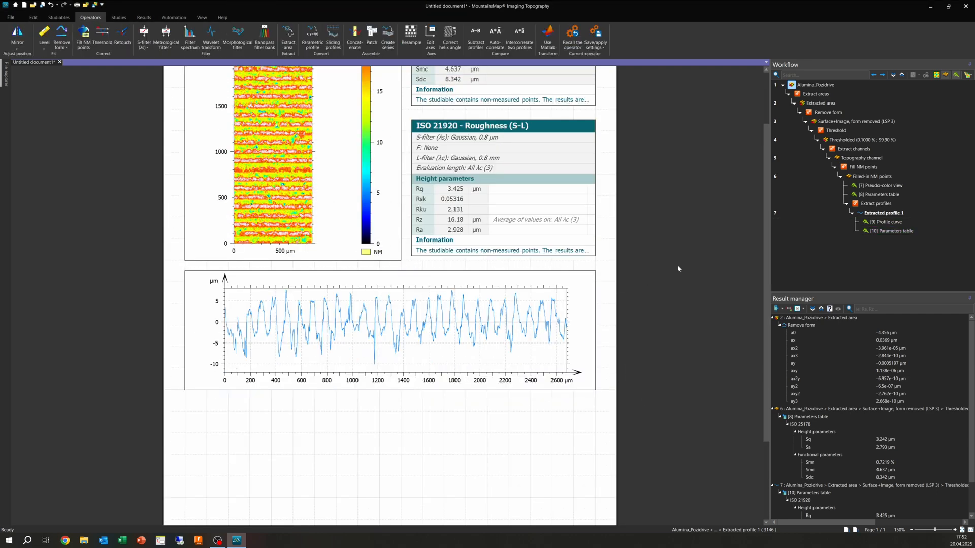
left_click(446, 35)
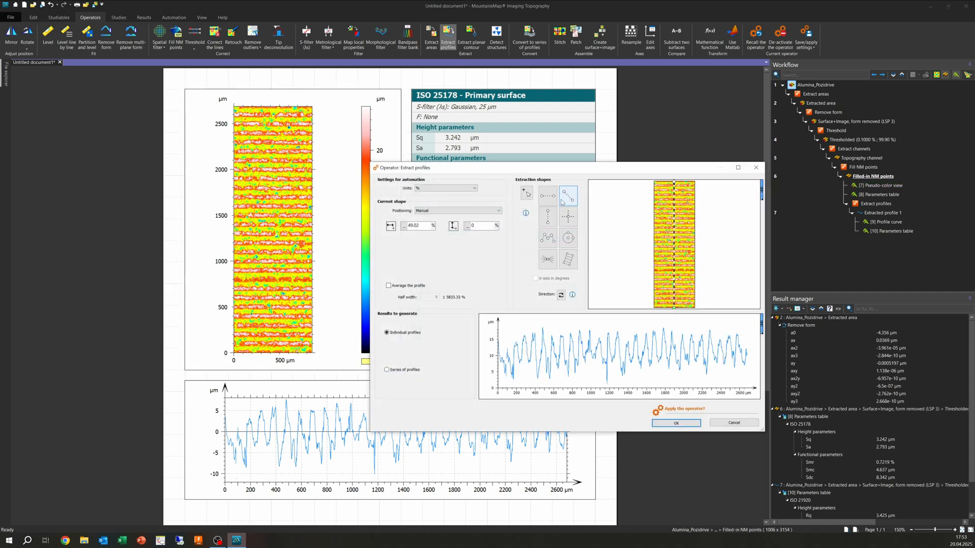
left_click(547, 196)
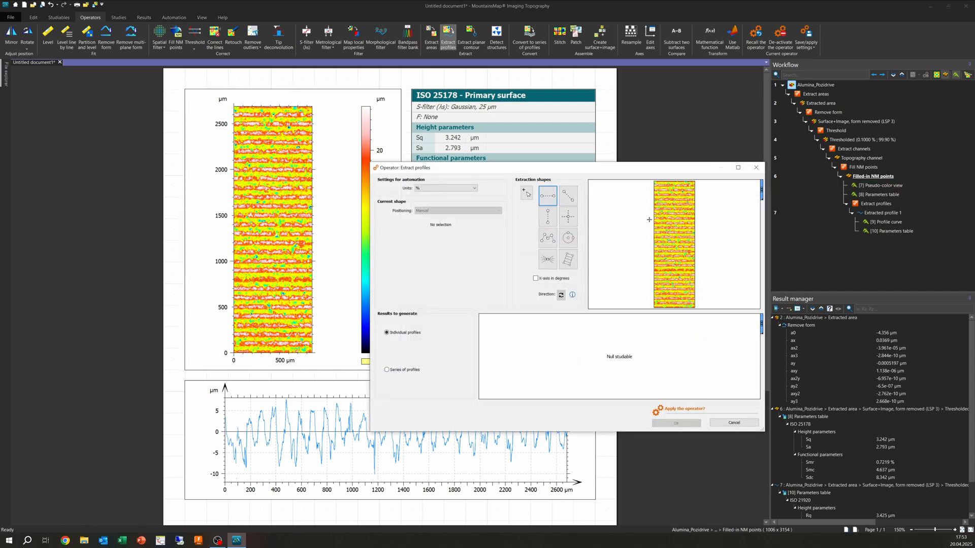
left_click_drag(648, 220, 695, 228)
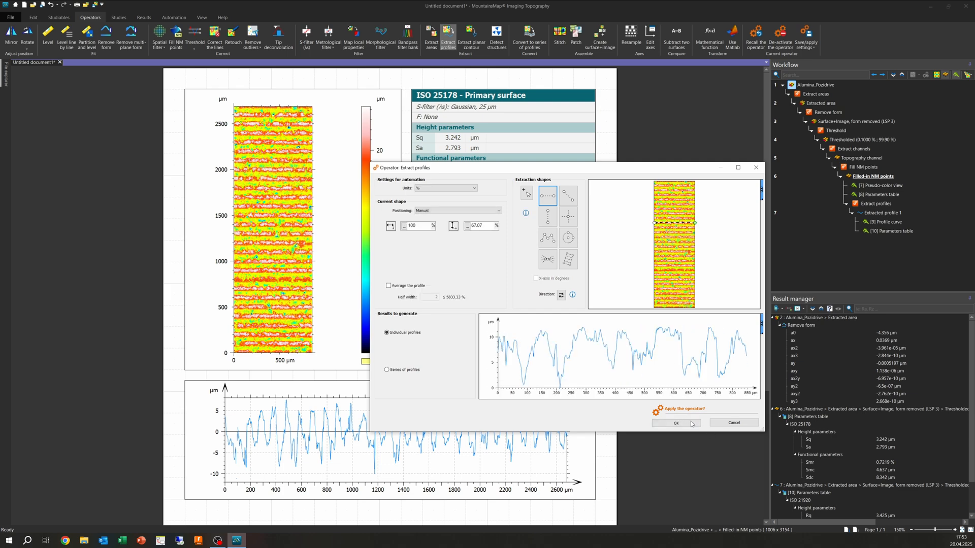
left_click(675, 423)
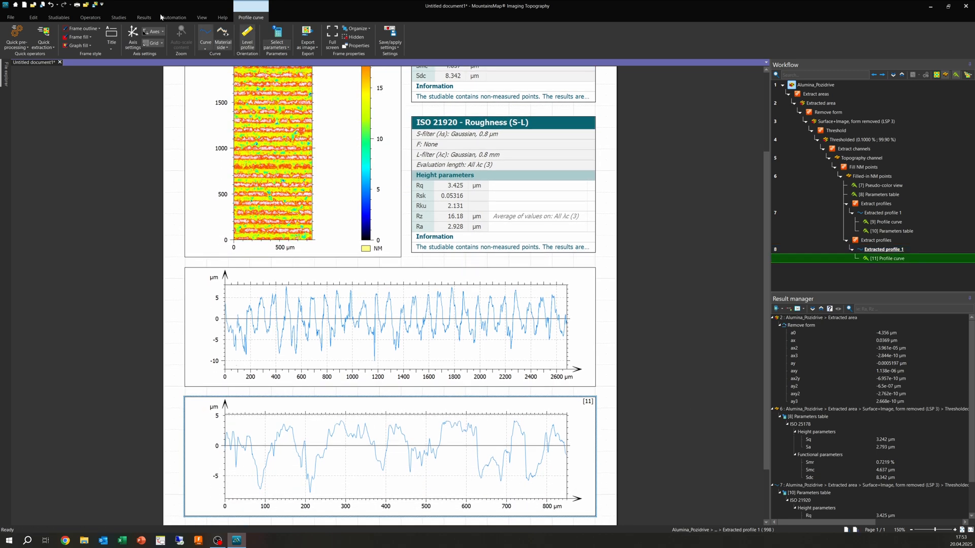
left_click(118, 16)
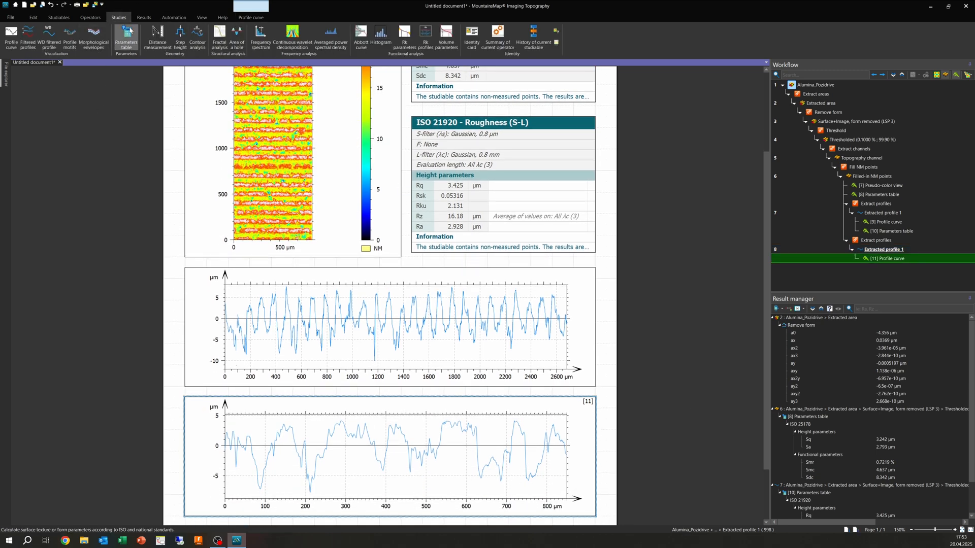
- Add an ISO 21920 parameters table for the horizontal profile and scroll through the pages
left_click(125, 37)
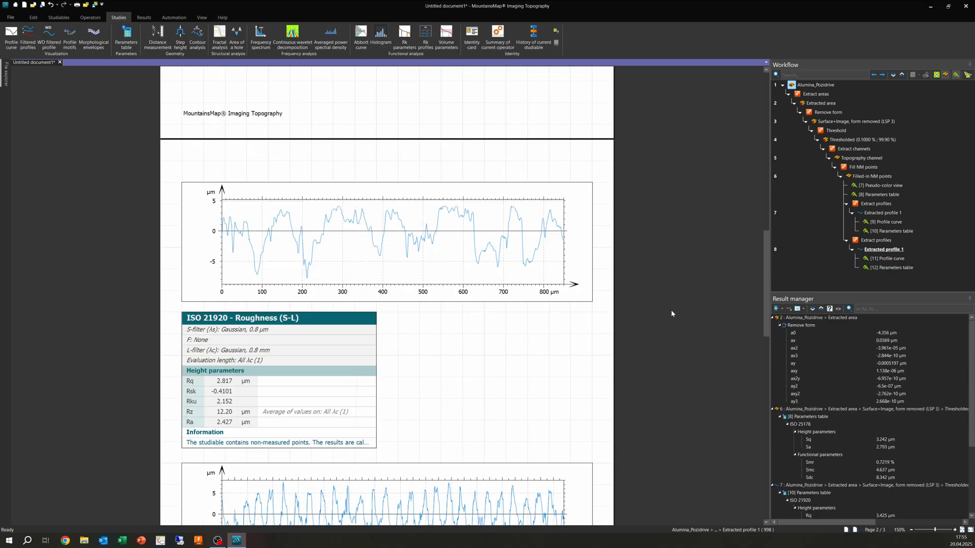
scroll("down", 3)
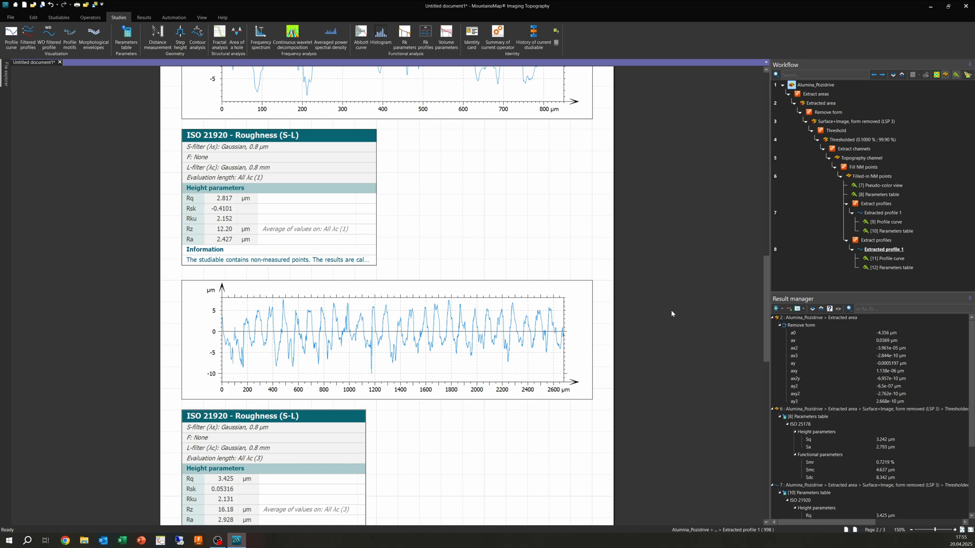
scroll("down", 3)
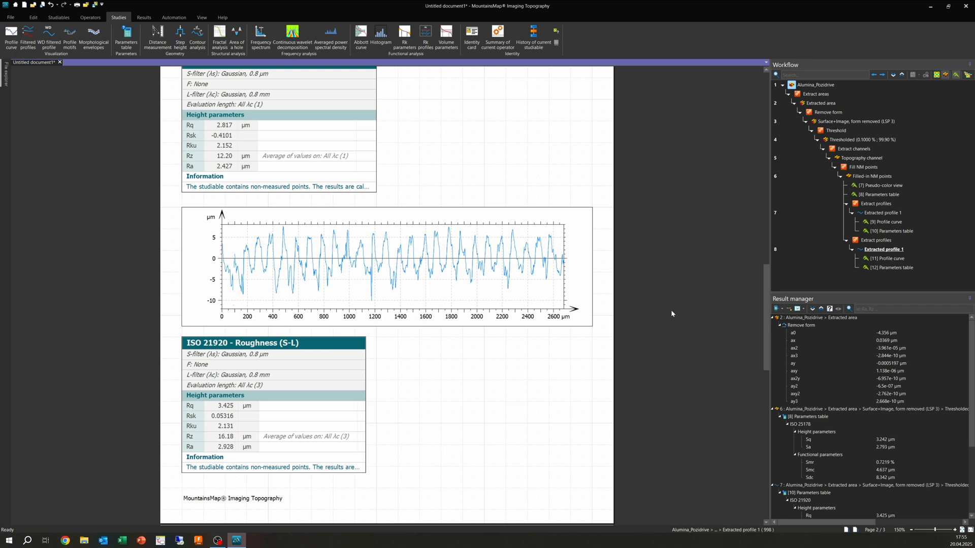
scroll("down", 3)
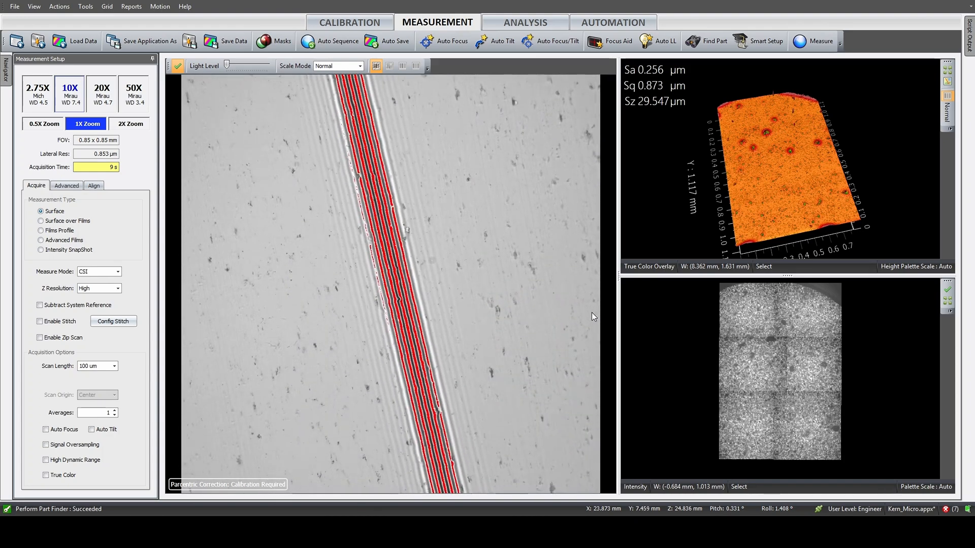
- Clear the red overlay so the 10X live image shows interference fringes
left_click(557, 41)
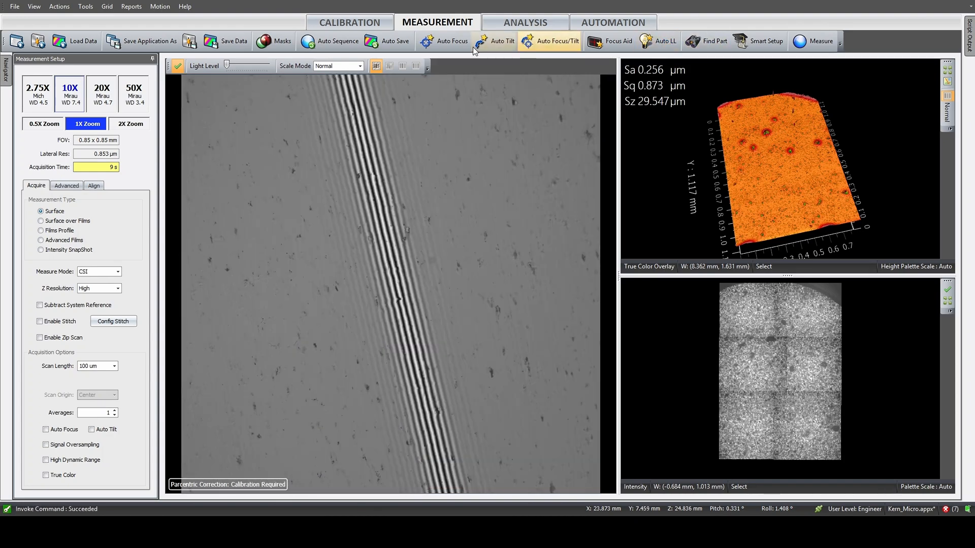
- Run Auto Tilt and Auto Focus, then switch to the 50X Mirau objective
left_click(496, 41)
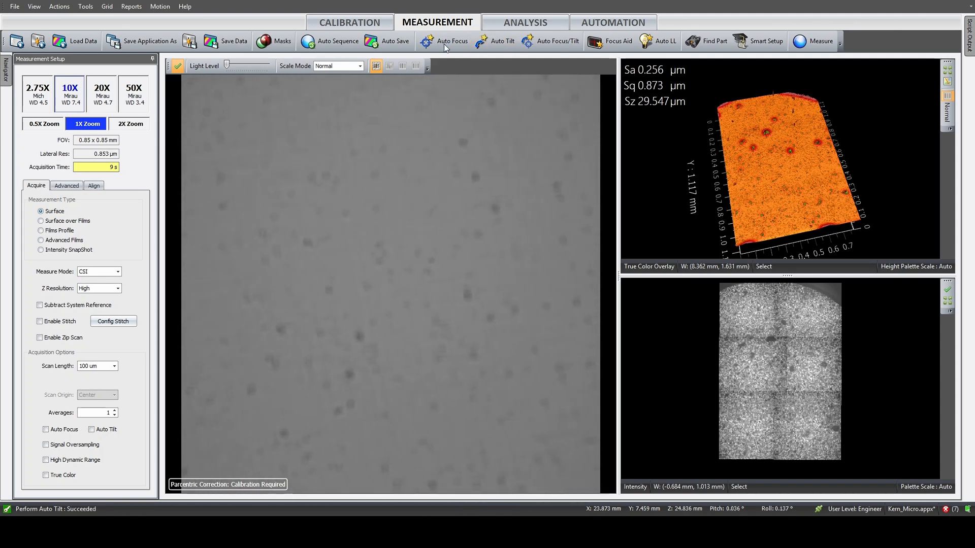
left_click(452, 41)
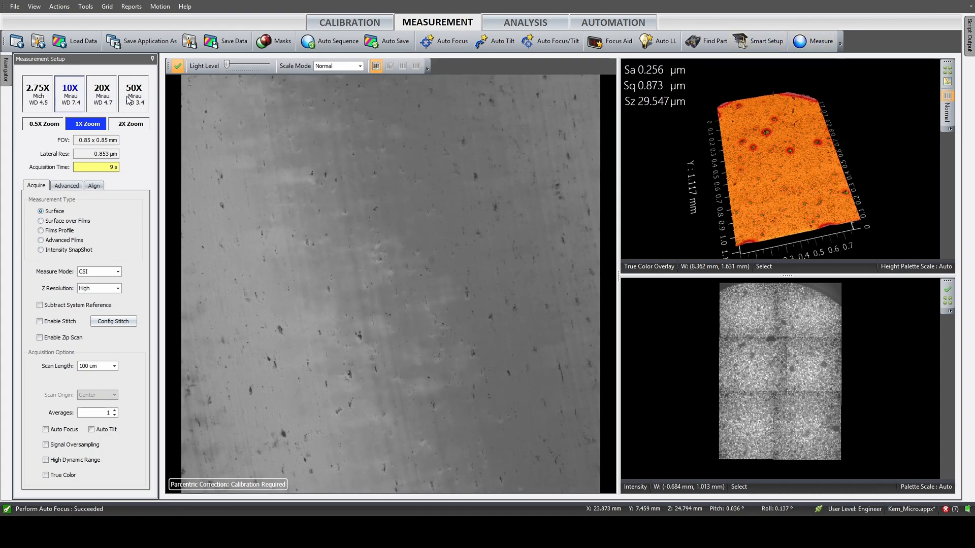
left_click(133, 94)
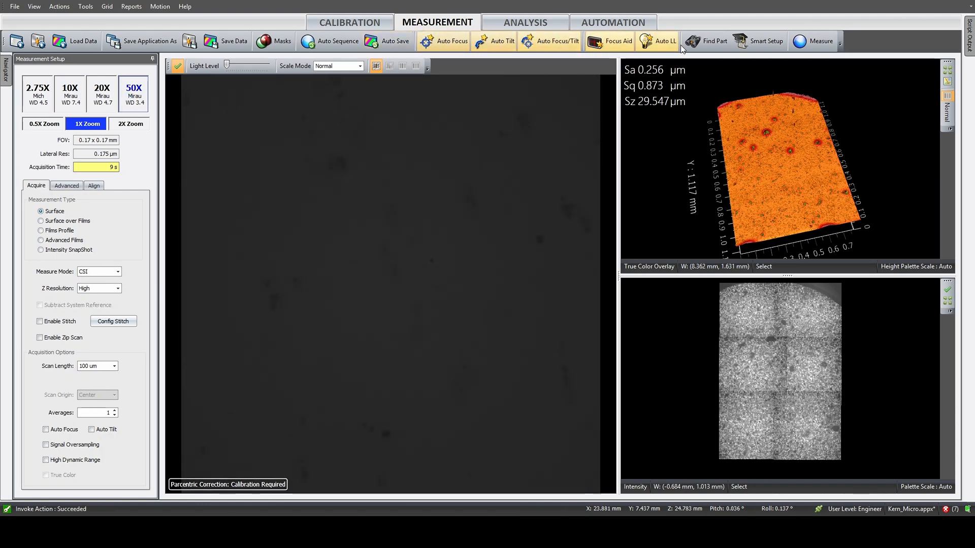
- Run Auto LL and Auto Focus at 50X, then start the CSI surface measurement
left_click(450, 41)
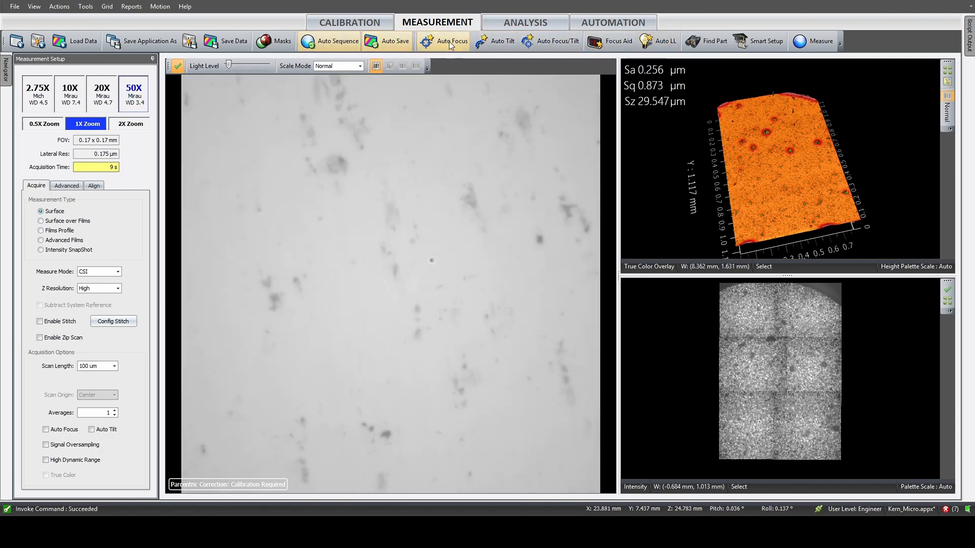
left_click(442, 41)
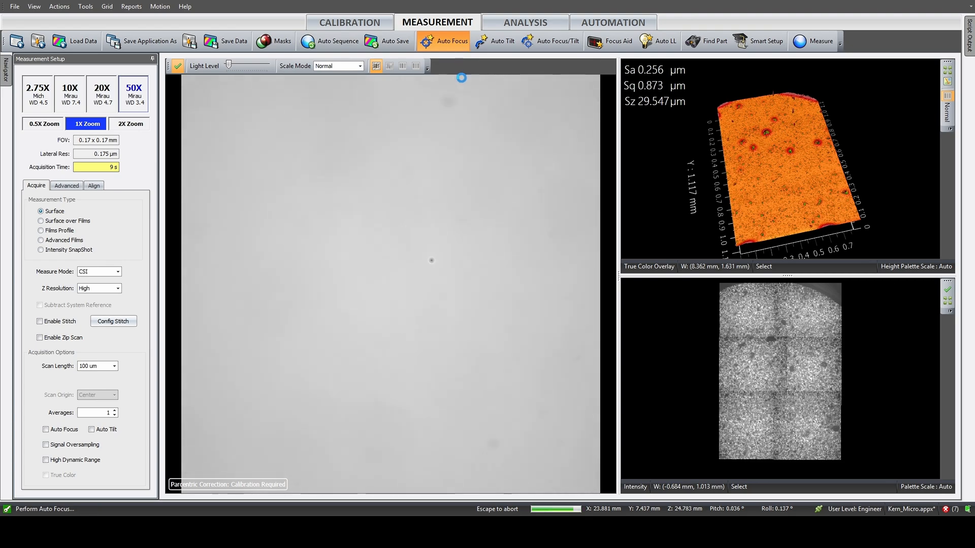
left_click(555, 41)
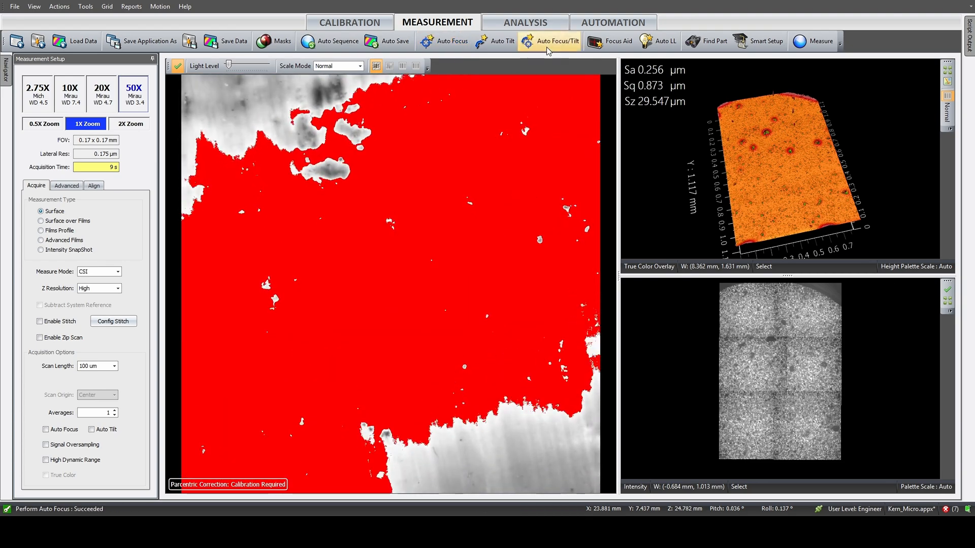
left_click(817, 41)
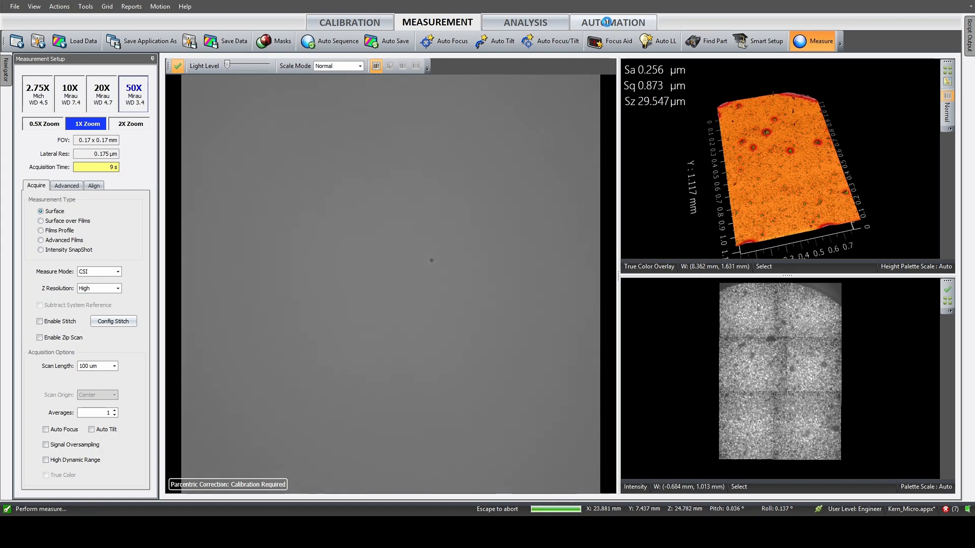
left_click(811, 41)
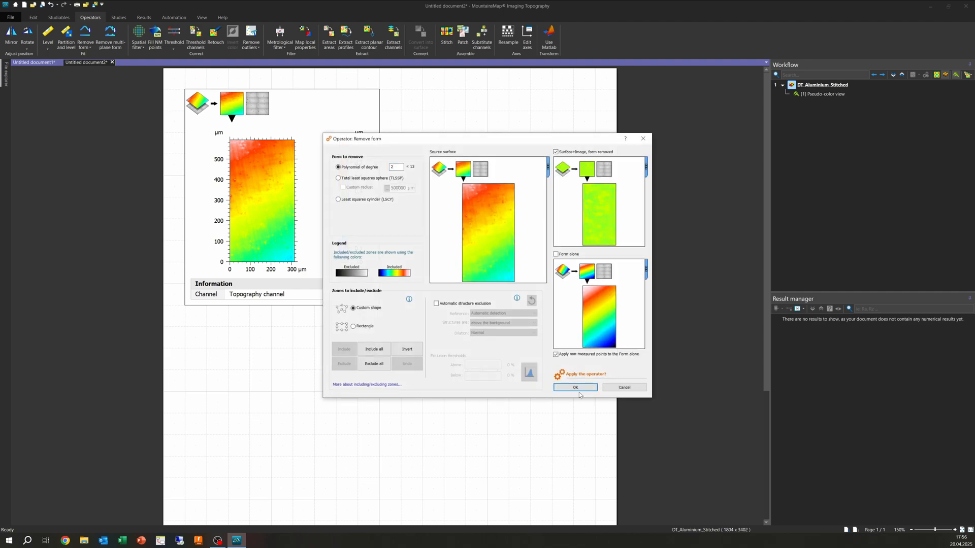
- Apply degree-2 form removal and a 0.1–99.9% threshold to the aluminium surface
left_click(574, 388)
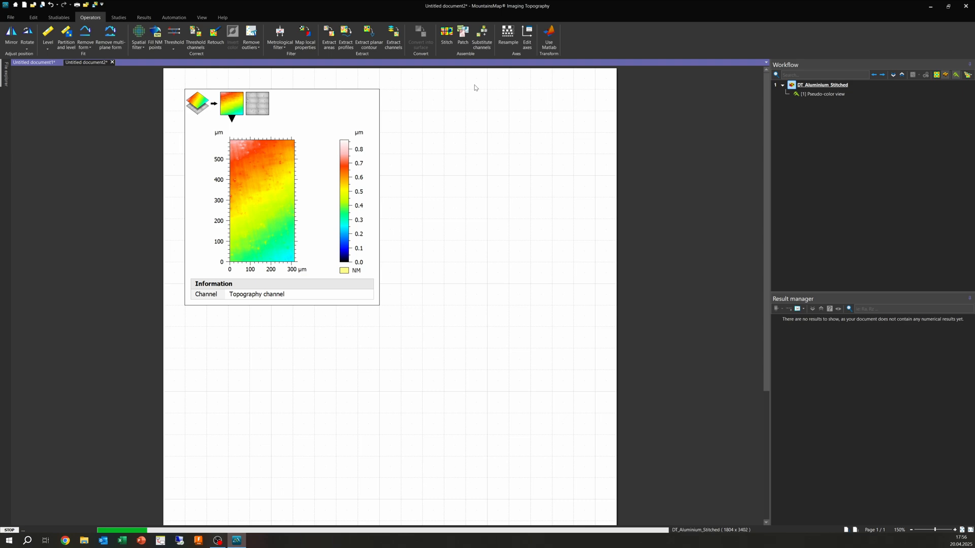
left_click(85, 37)
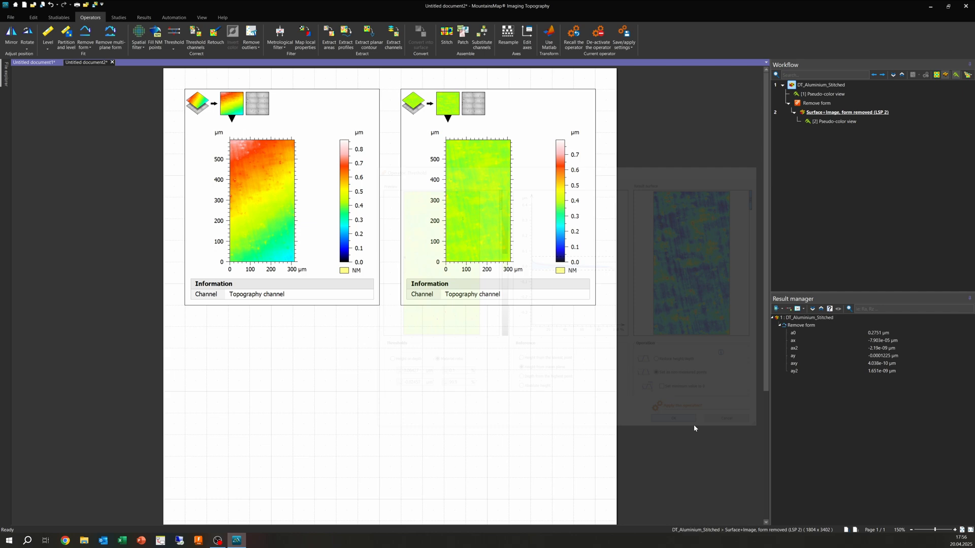
left_click(673, 418)
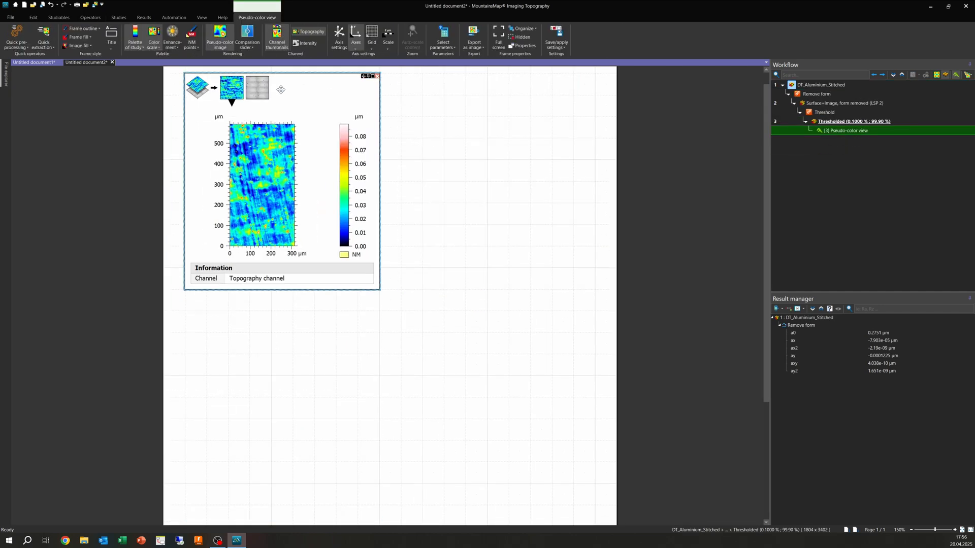
- Fill the non-measured points with the default smooth-shape option
left_click(89, 16)
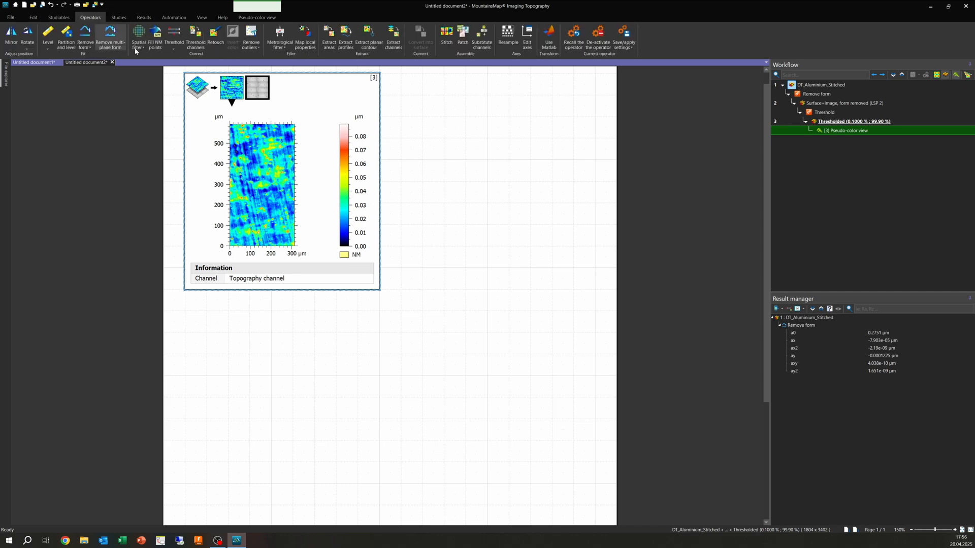
left_click(156, 37)
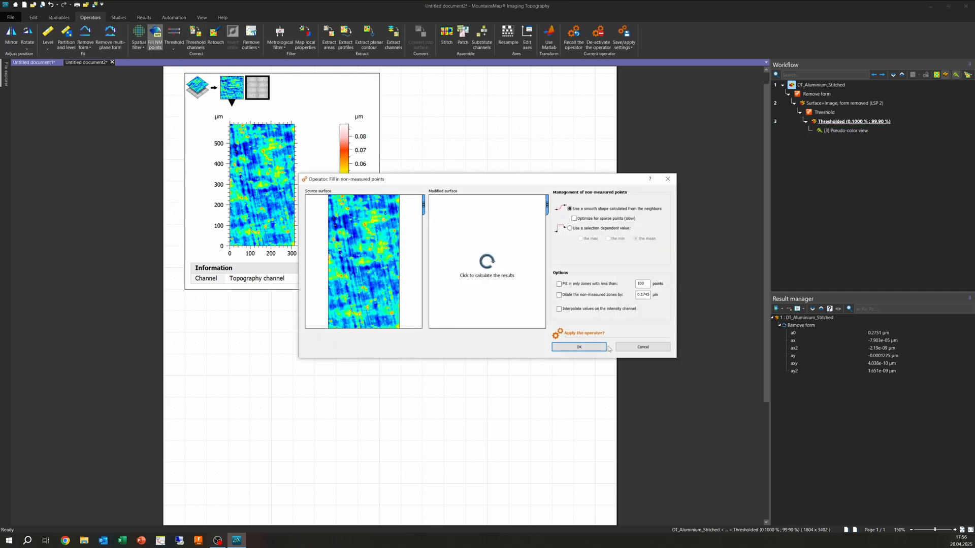
left_click(578, 347)
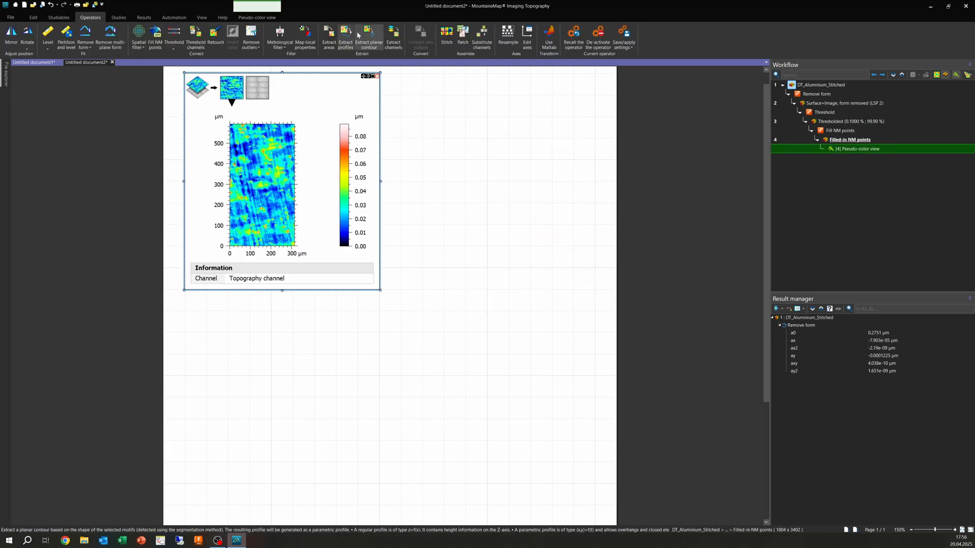
- Extract only the Topography channel and select the new topography view
left_click(393, 37)
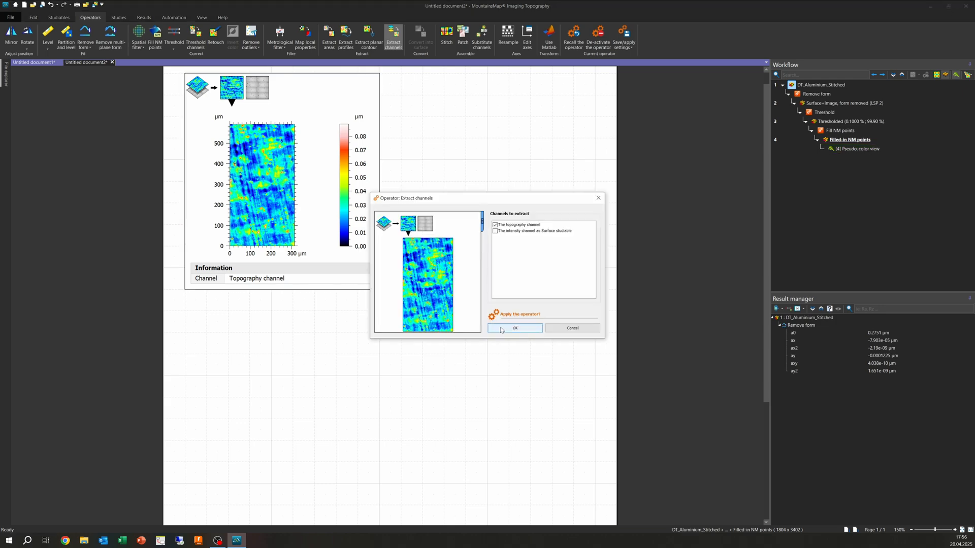
left_click(515, 327)
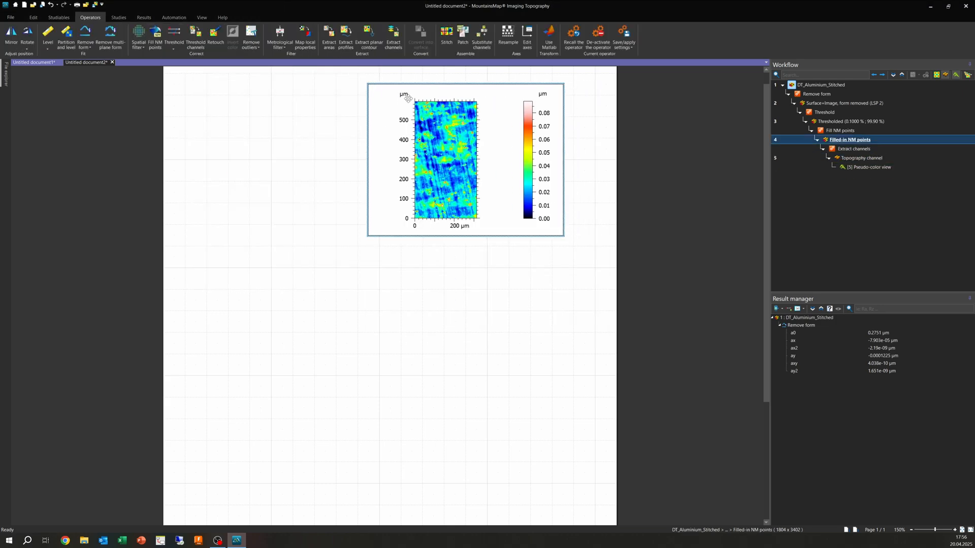
left_click(871, 167)
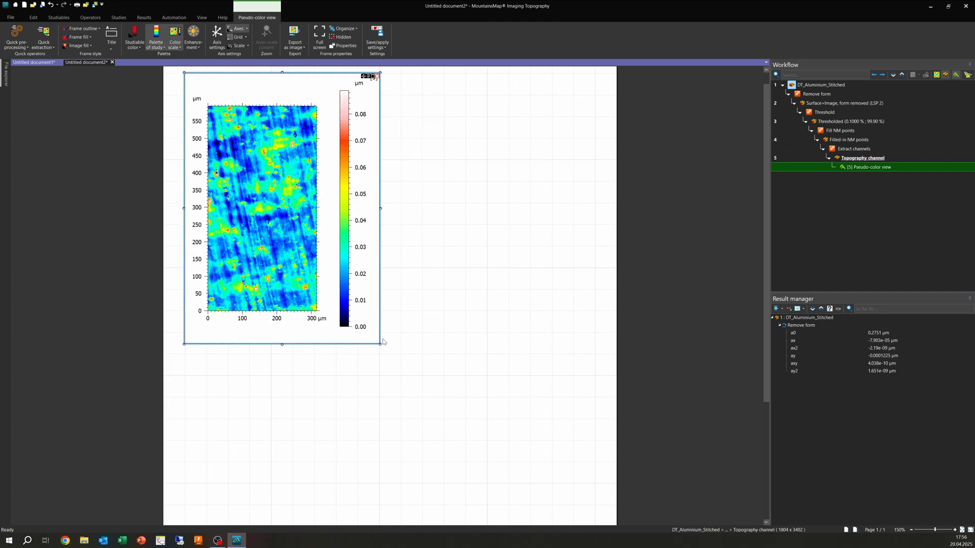
- Add an ISO 25178 table with Sq, Sa and spatial parameters Sal, Str, Std, Ssw
left_click(118, 17)
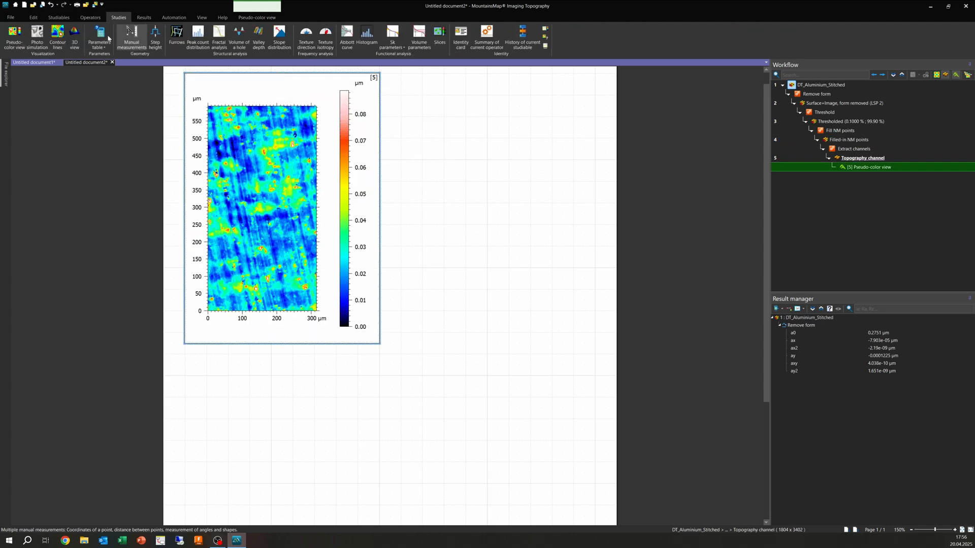
left_click(99, 36)
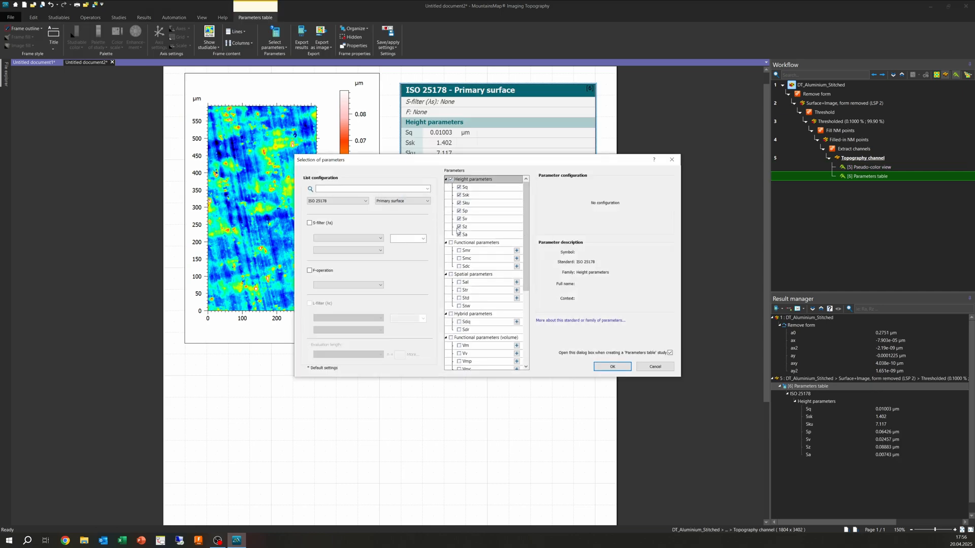
left_click(465, 211)
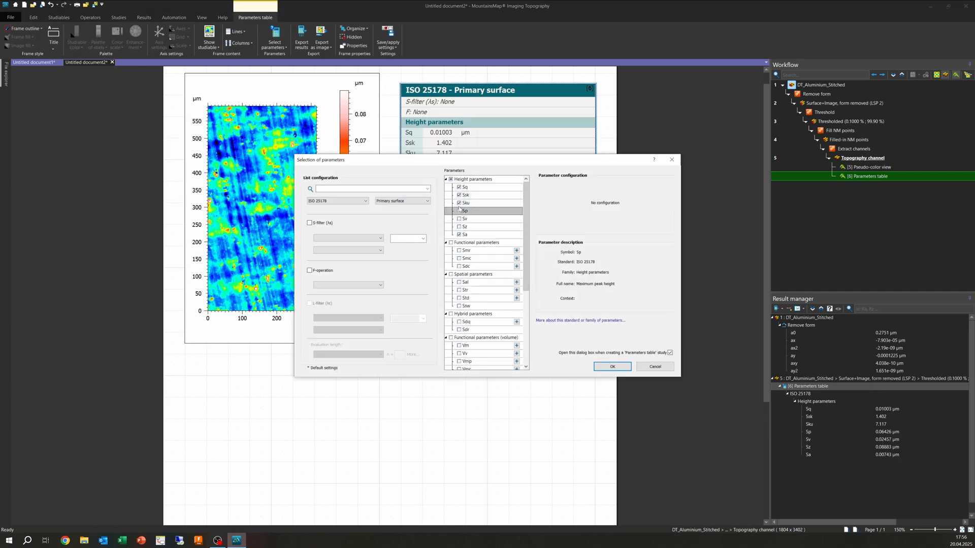
left_click(465, 194)
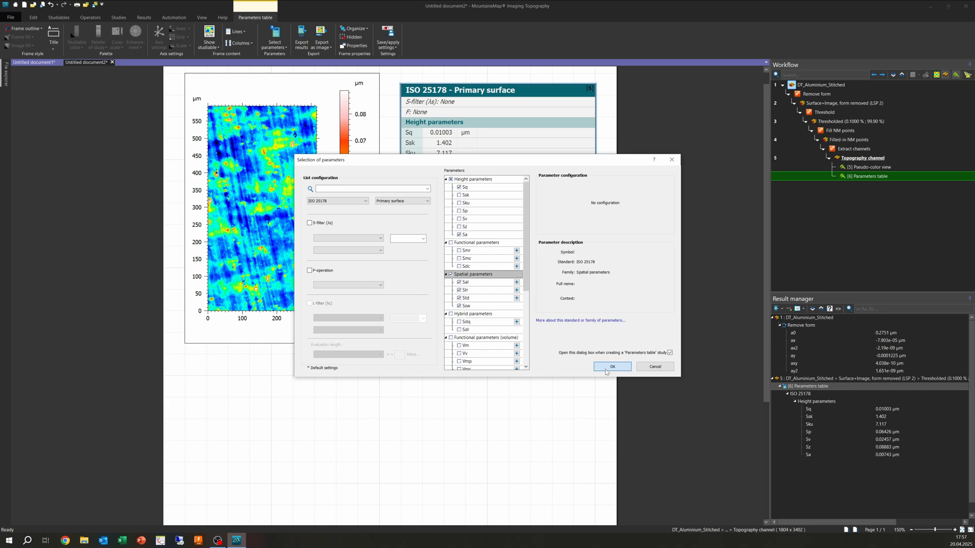
left_click(610, 366)
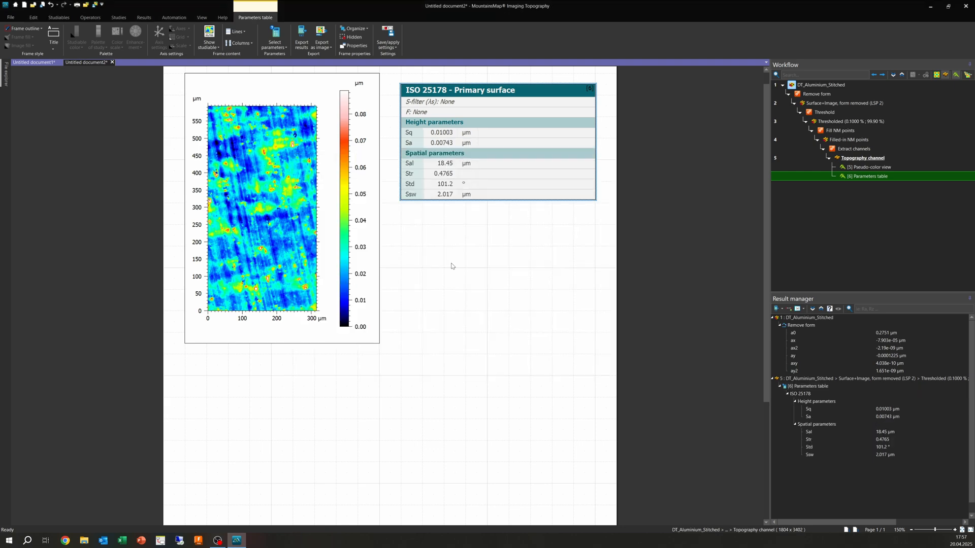
left_click(118, 16)
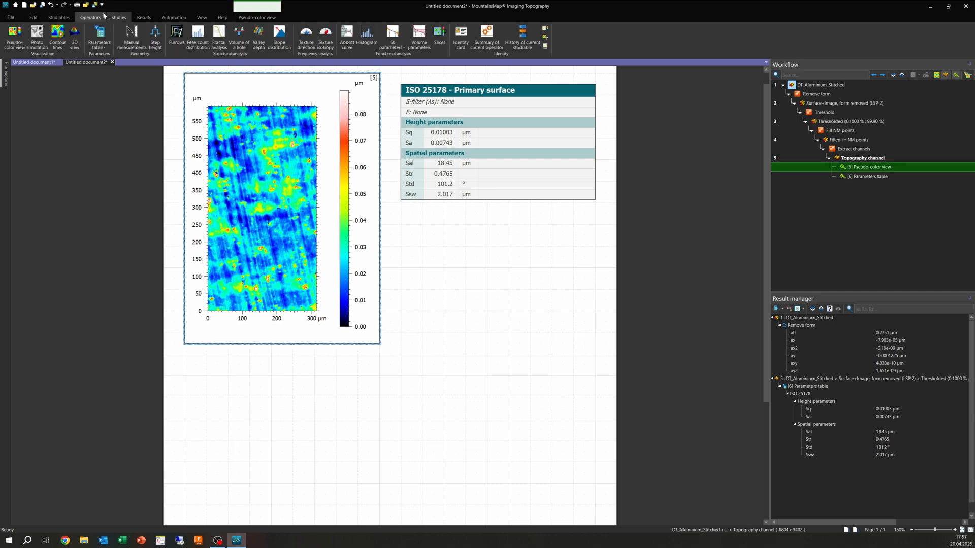
- Add a texture direction study showing 47.65% isotropy and 101.3° first direction
left_click(118, 16)
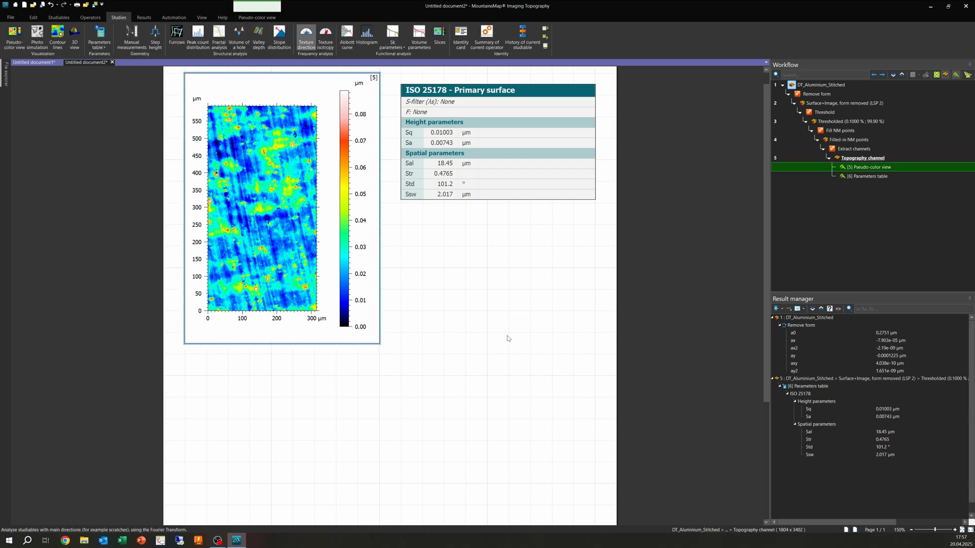
left_click(305, 35)
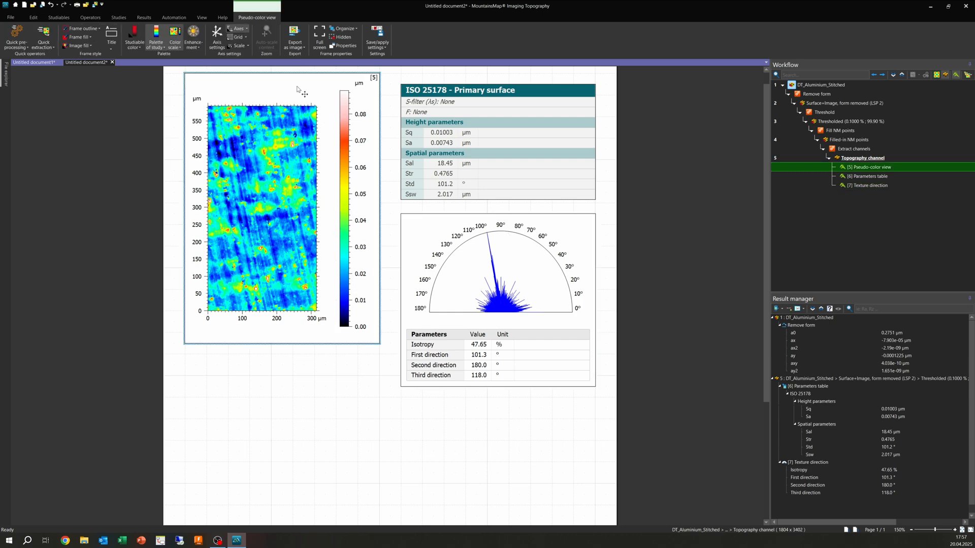
mouse_move(306, 123)
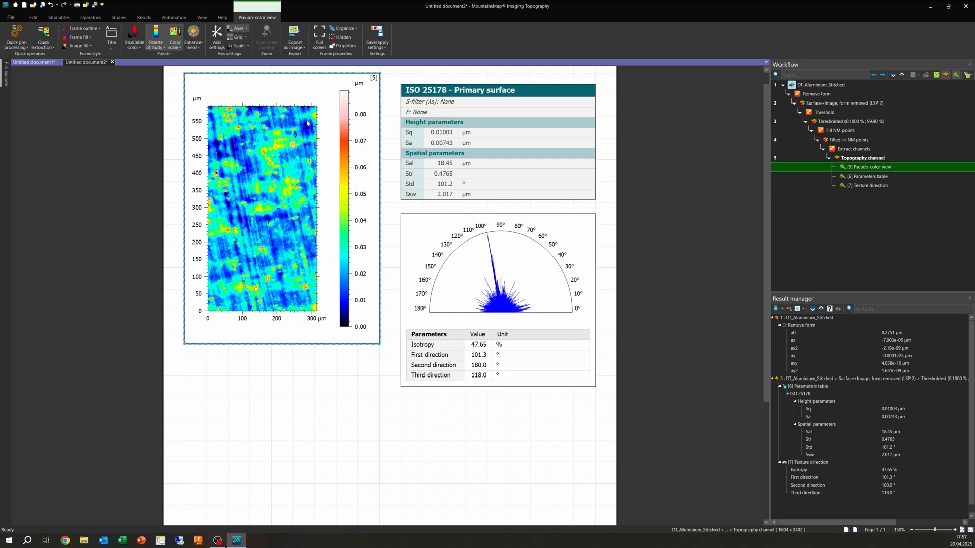
mouse_move(340, 359)
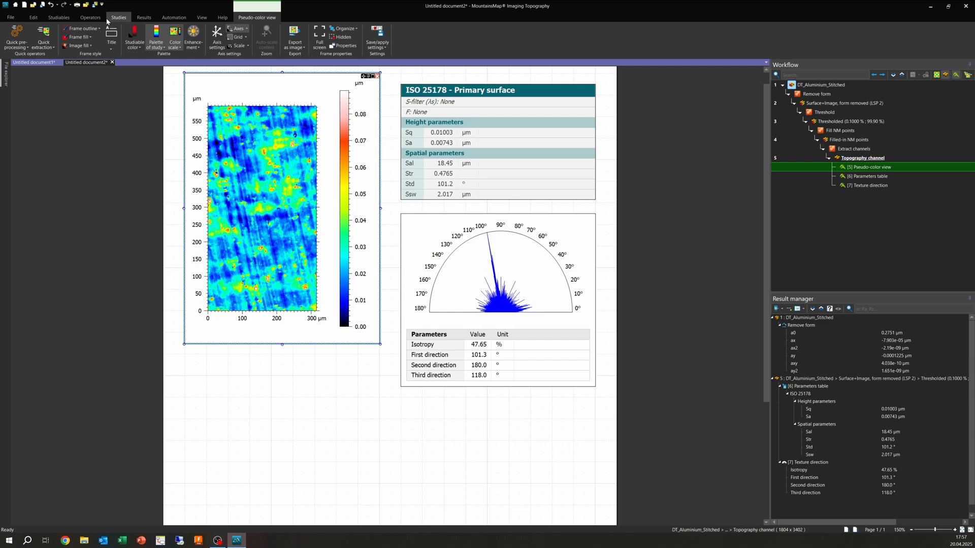
left_click(118, 17)
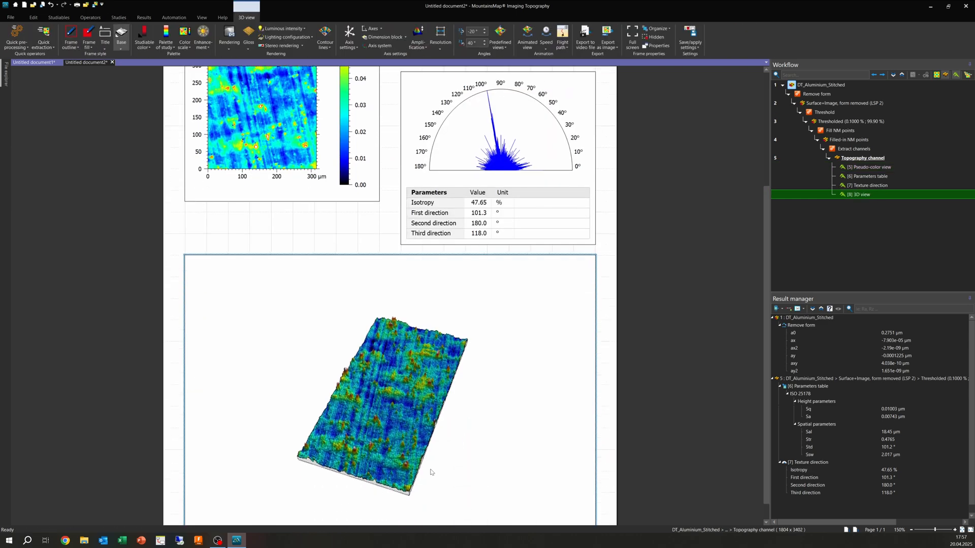
- Tilt the aluminium 3D surface to a new angle and turn on its axes display
left_click_drag(386, 398, 408, 445)
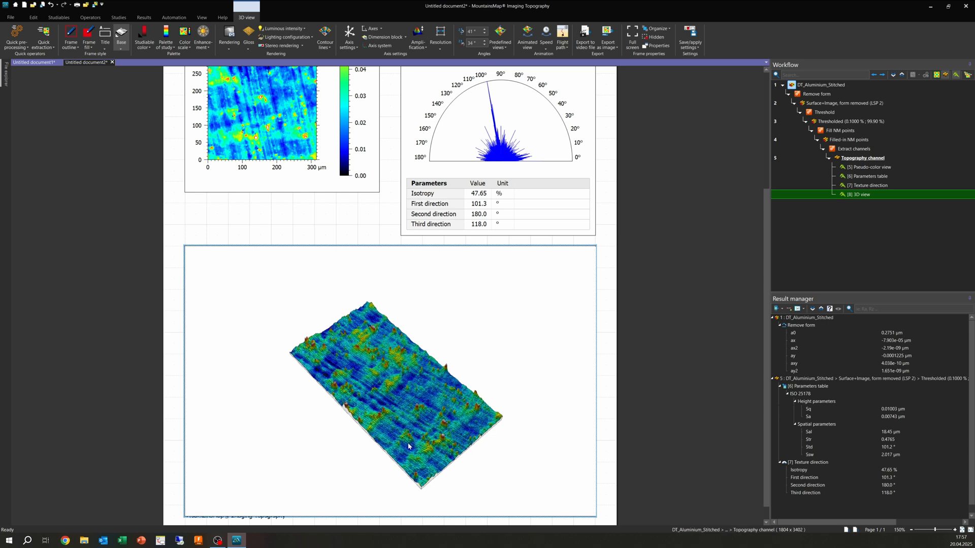
right_click(408, 446)
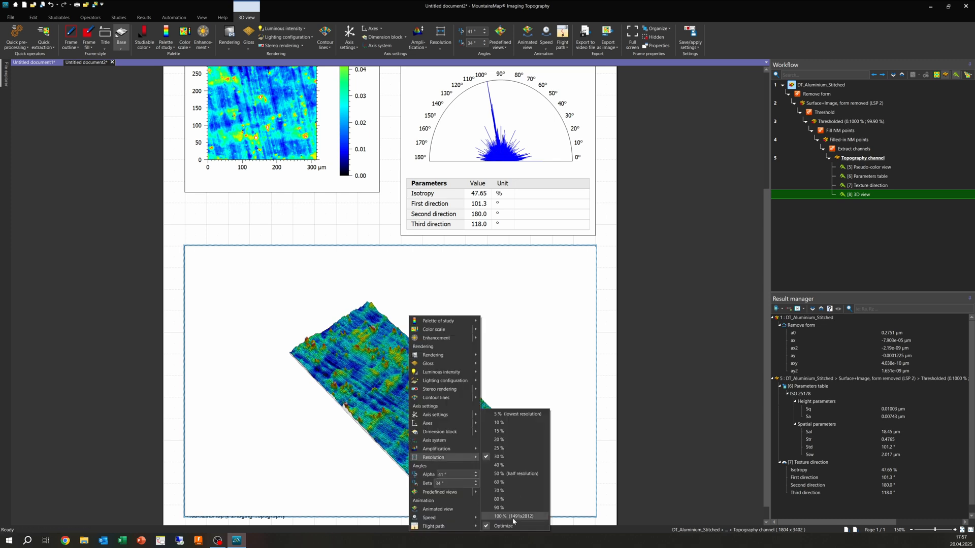
mouse_move(438, 449)
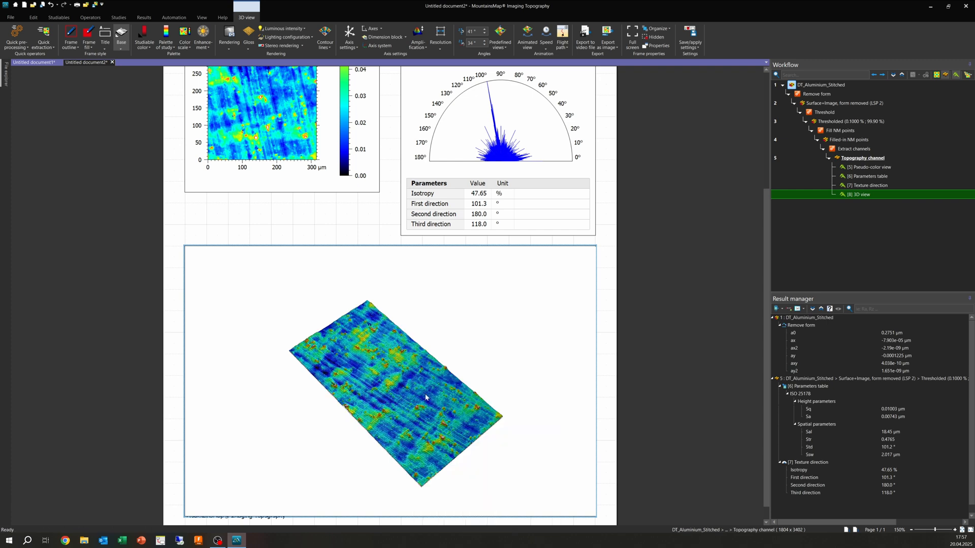
right_click(426, 396)
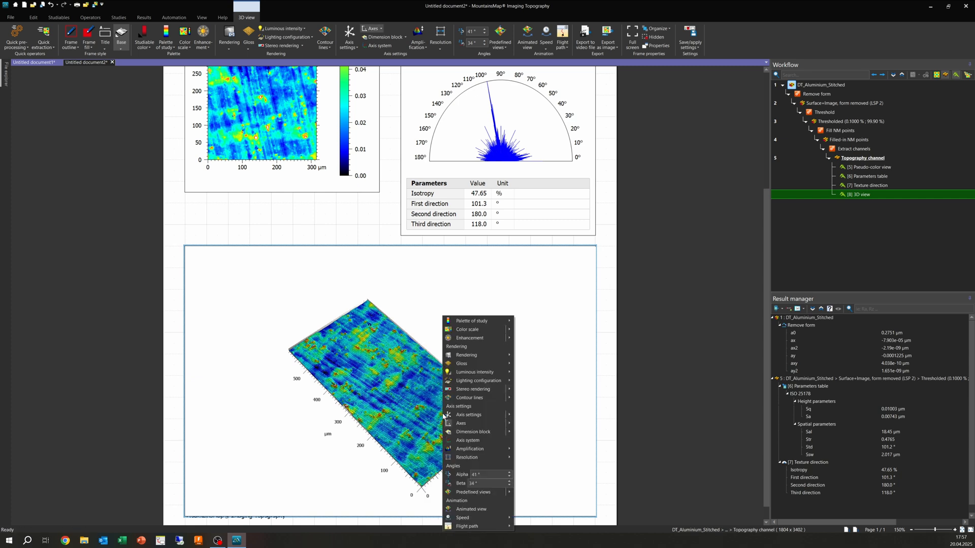
left_click(467, 330)
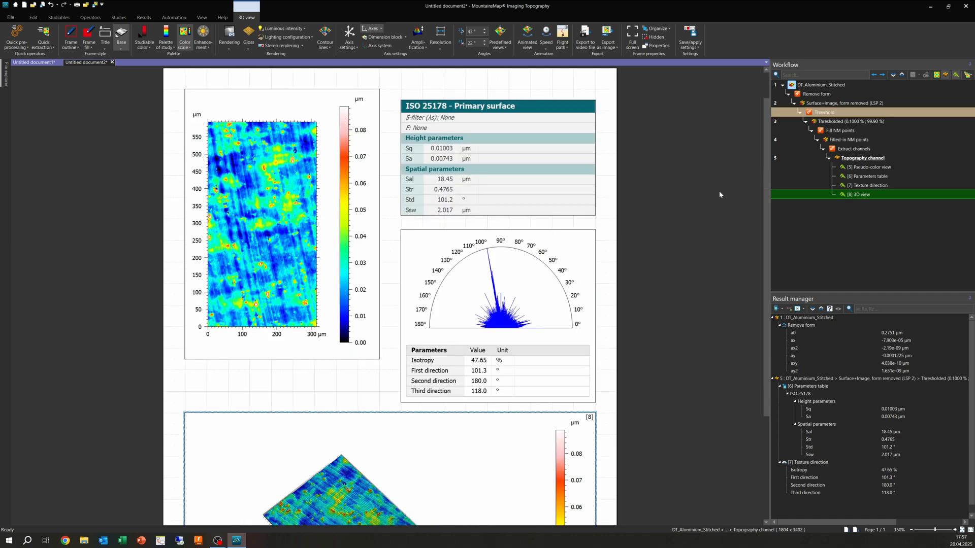
mouse_move(683, 252)
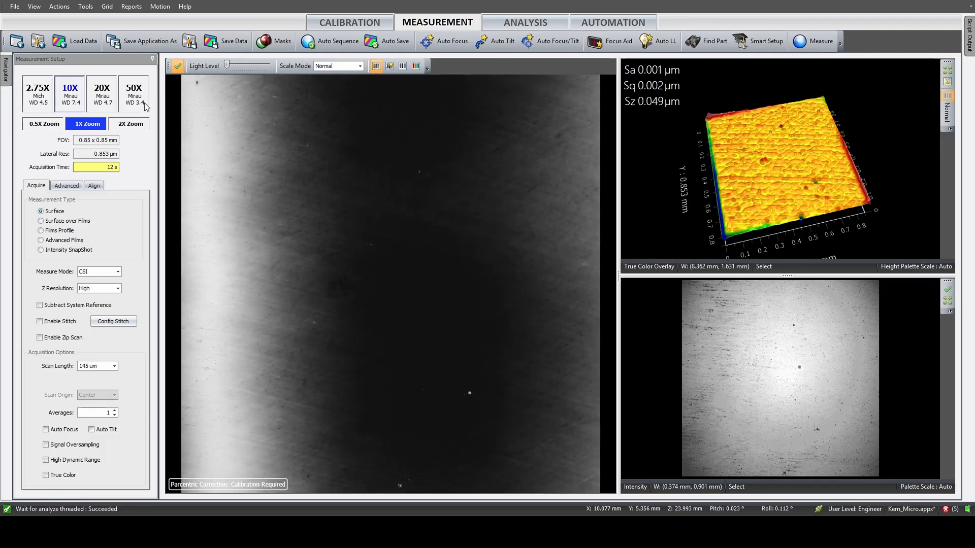
- Select the 50X Mirau objective, then run Auto Focus and Auto Tilt
left_click(134, 93)
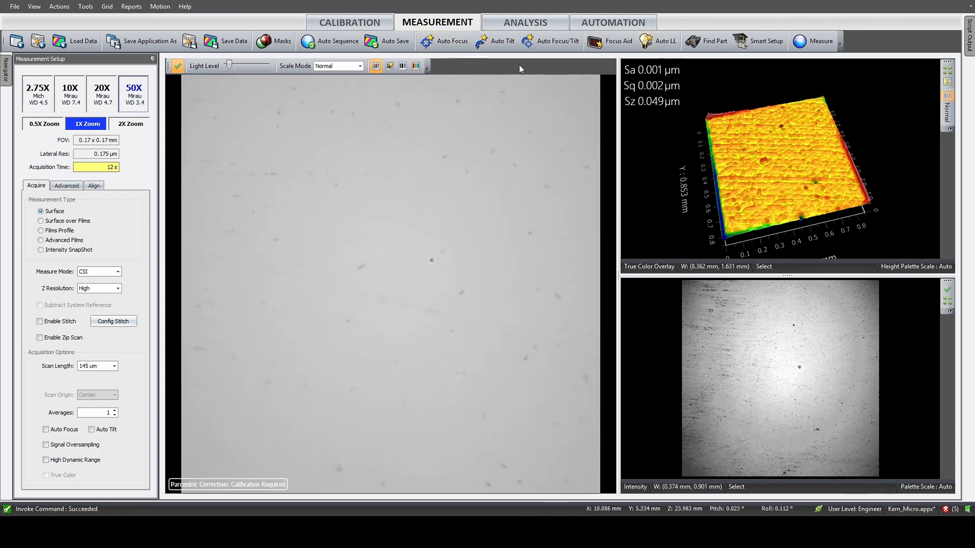
left_click(443, 41)
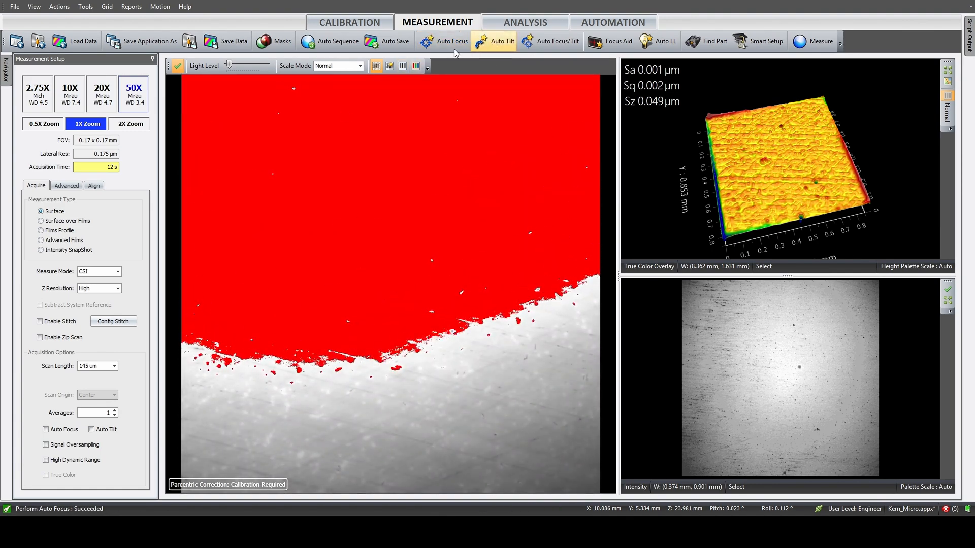
left_click(501, 41)
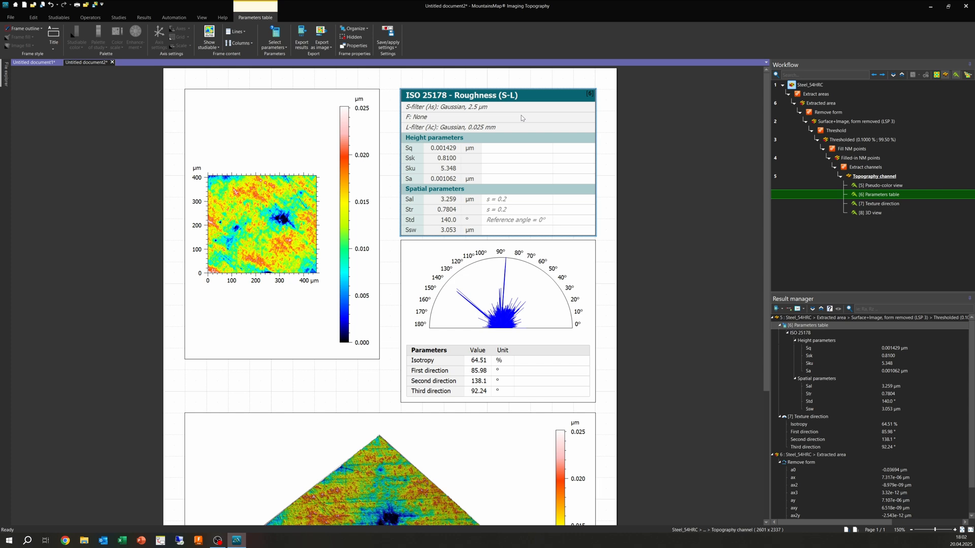
- Select the Steel_54HRC 3D surface view frame
left_click(878, 213)
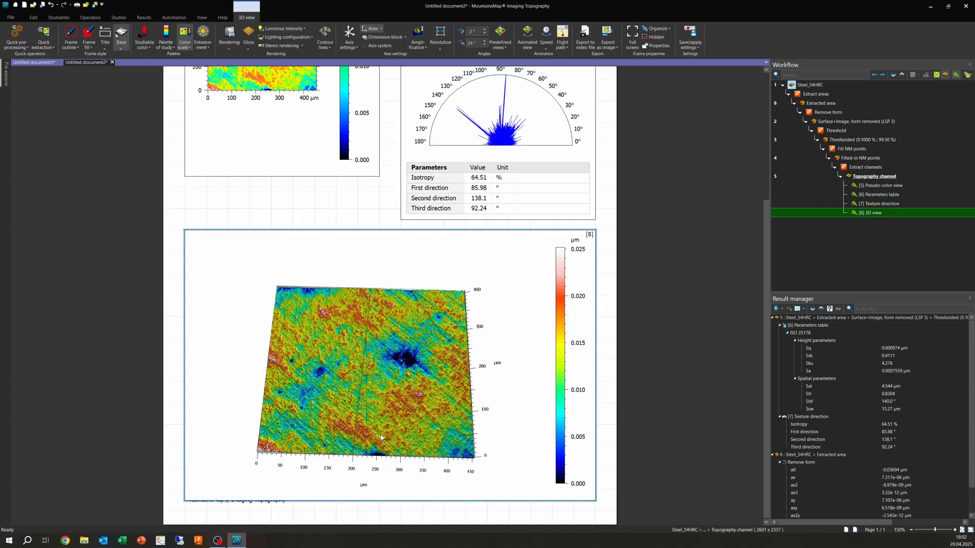